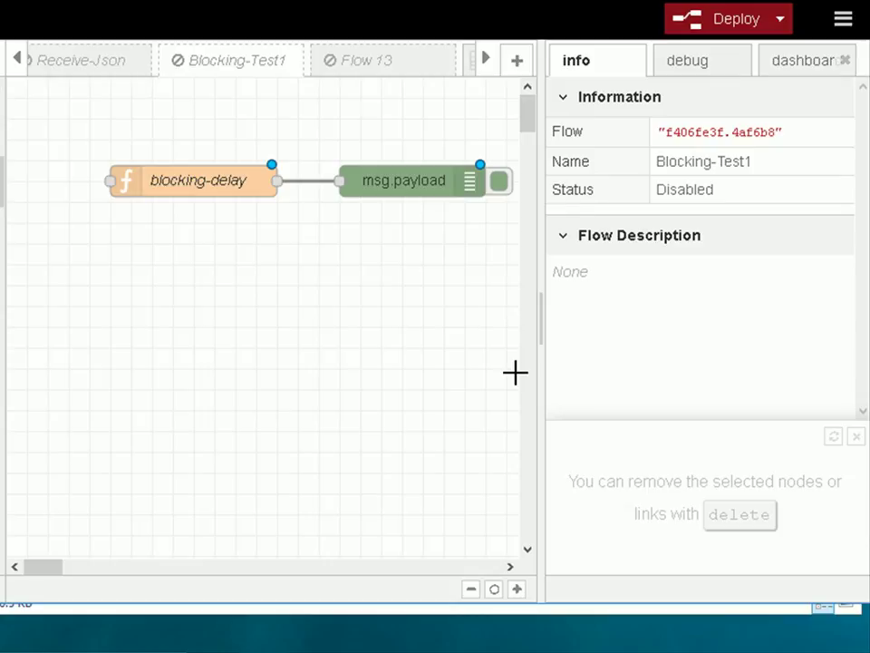
pyautogui.moveTo(192, 181)
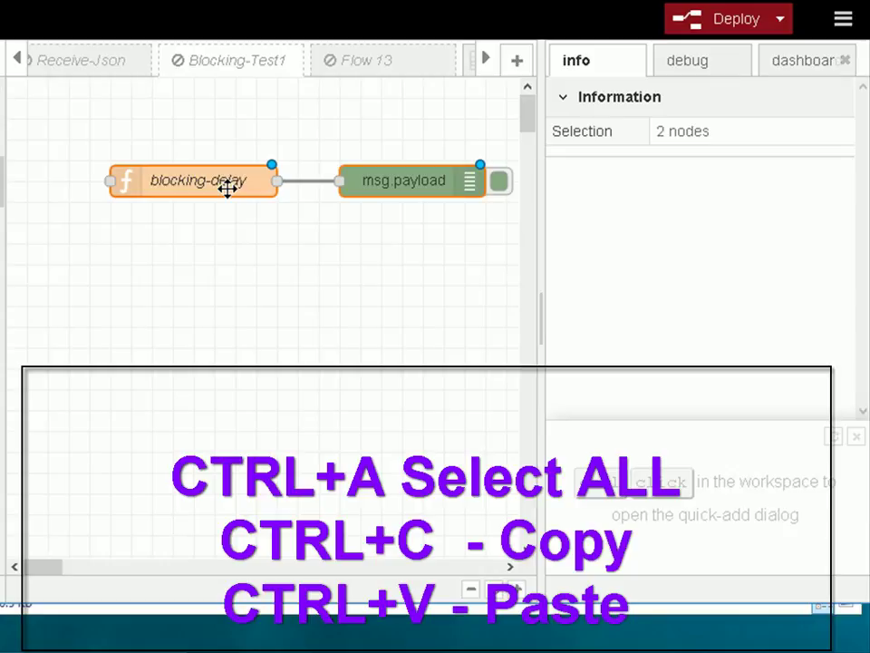
# Step: Export the selected blocking-delay and debug nodes as JSON to the clipboard via the main menu
pyautogui.press('ctrl+c')
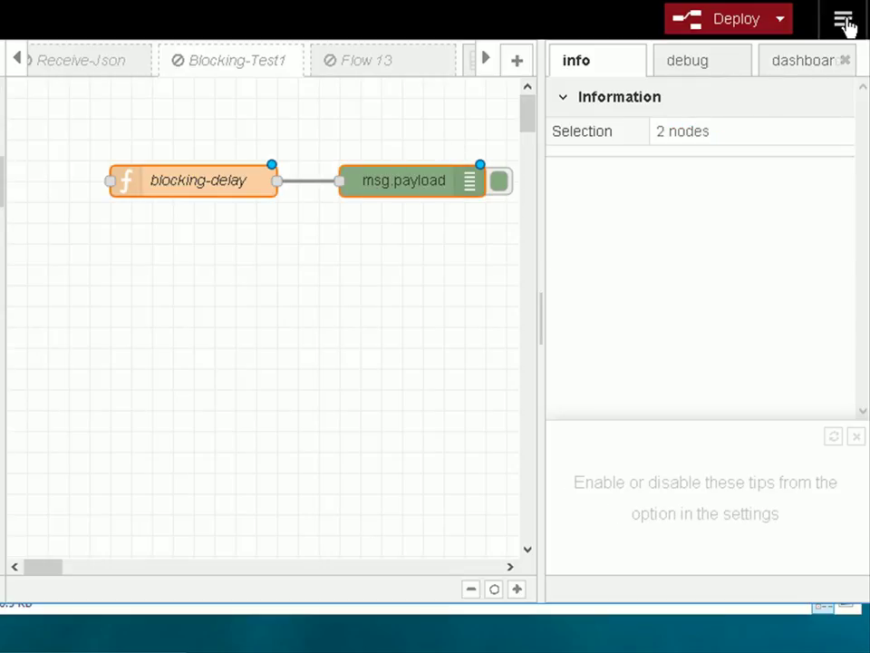
pyautogui.click(843, 19)
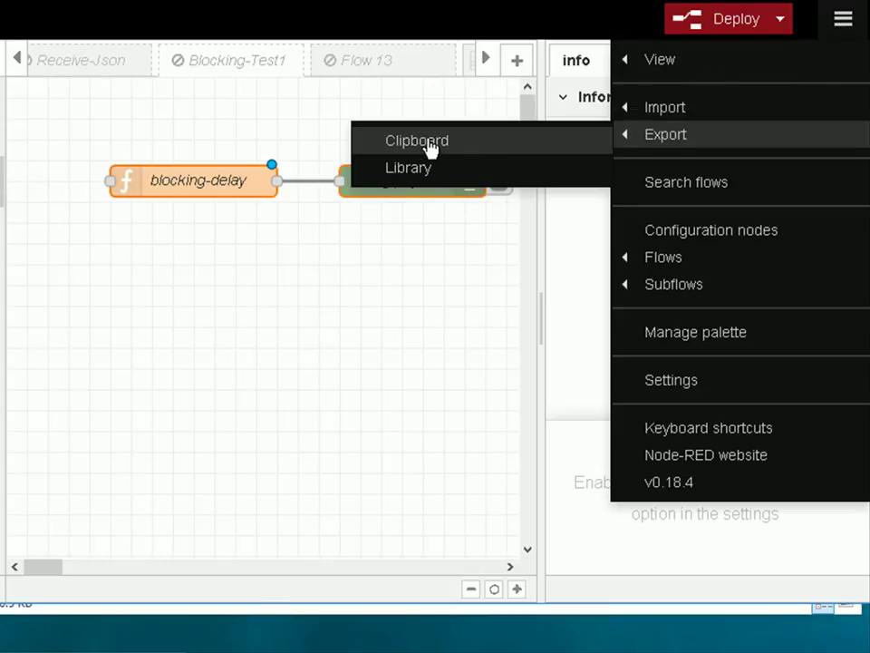
pyautogui.click(417, 141)
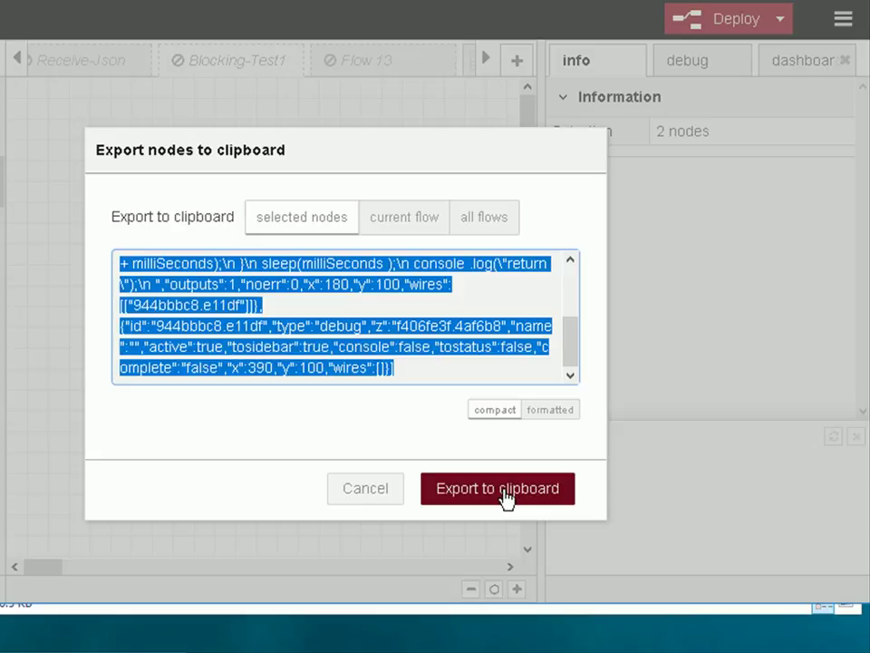
pyautogui.click(497, 490)
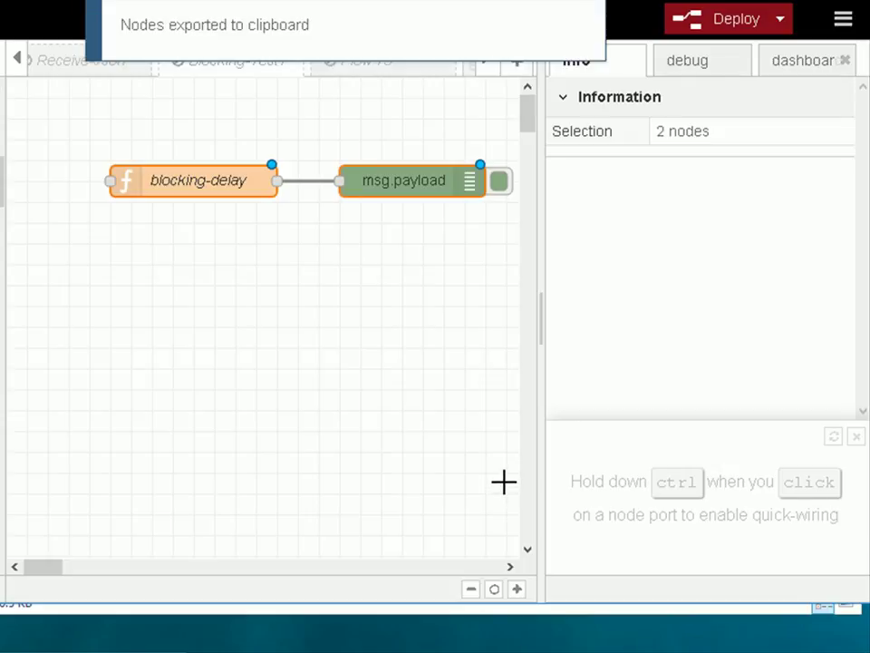
pyautogui.moveTo(290, 381)
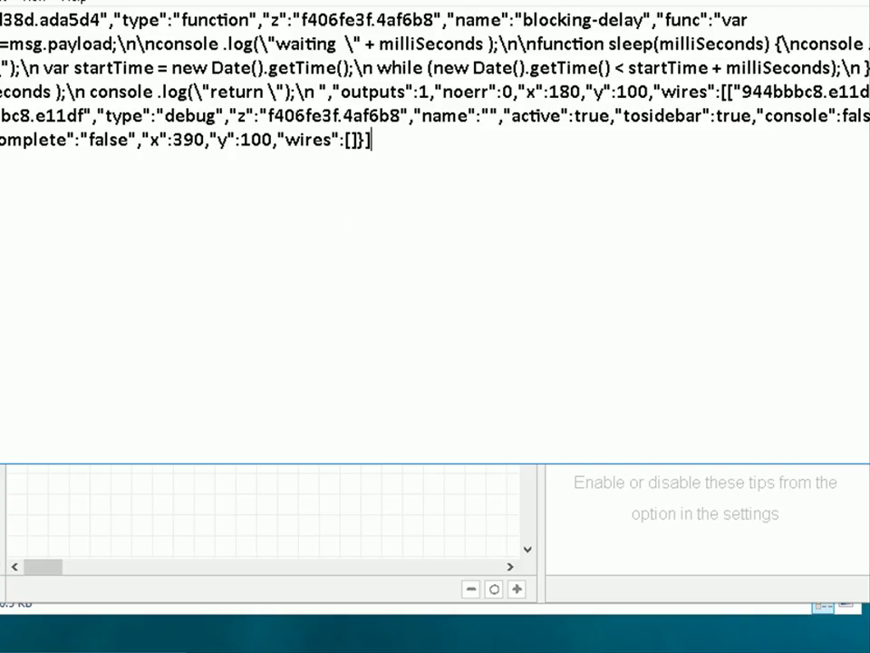
# Step: Save the pasted flow JSON from Notepad to the Desktop as testflow.flow
pyautogui.click(9, 3)
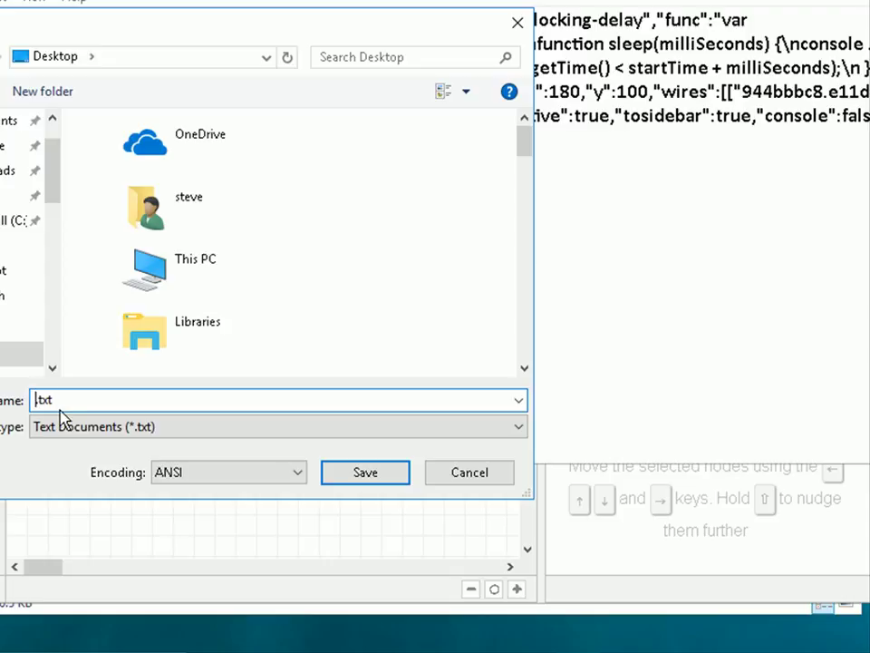
pyautogui.write('test')
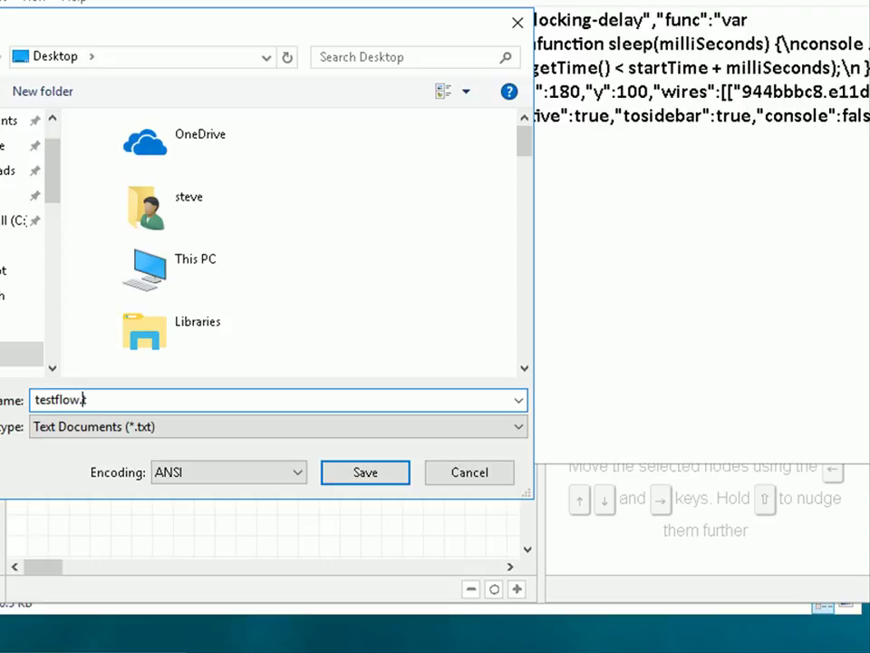
pyautogui.write('flow')
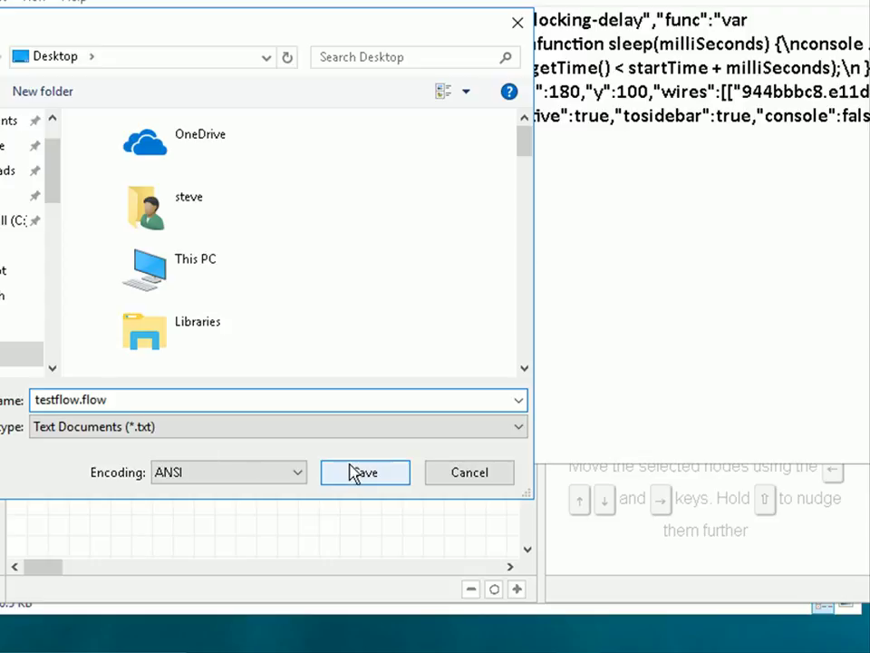
pyautogui.click(364, 472)
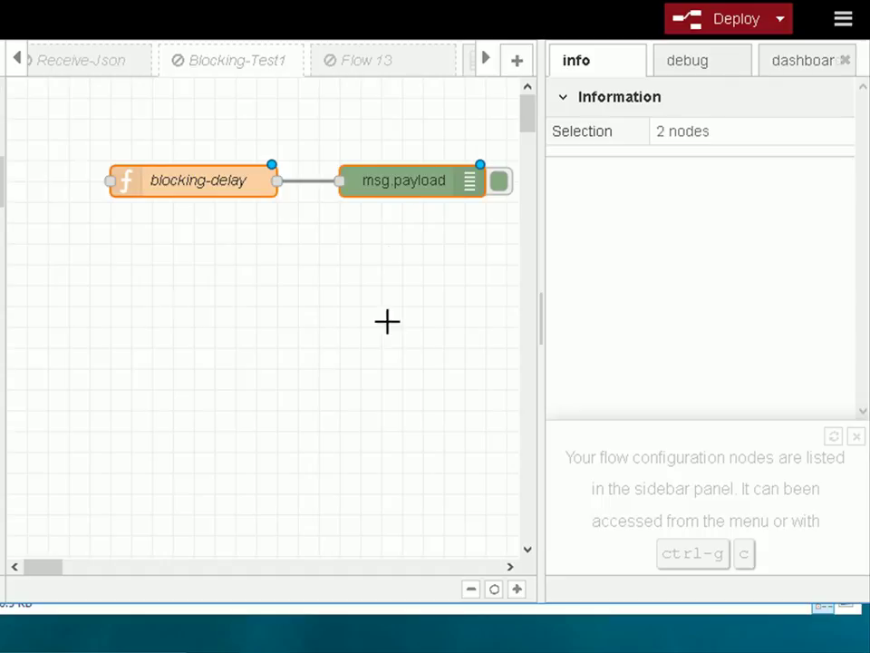
pyautogui.moveTo(384, 354)
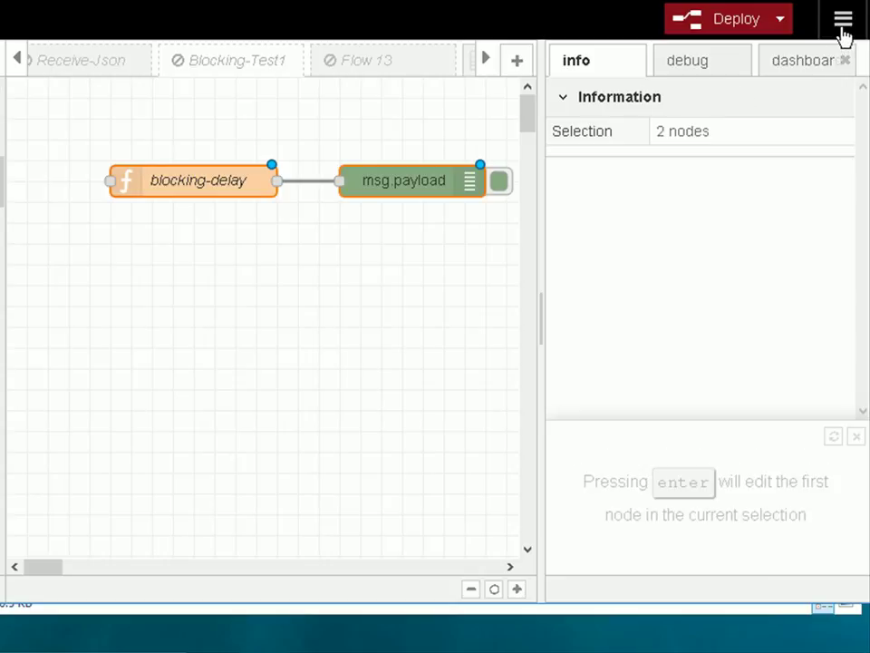
# Step: Import the saved JSON from the clipboard and place the second blocking-delay/debug pair below the originals
pyautogui.click(841, 18)
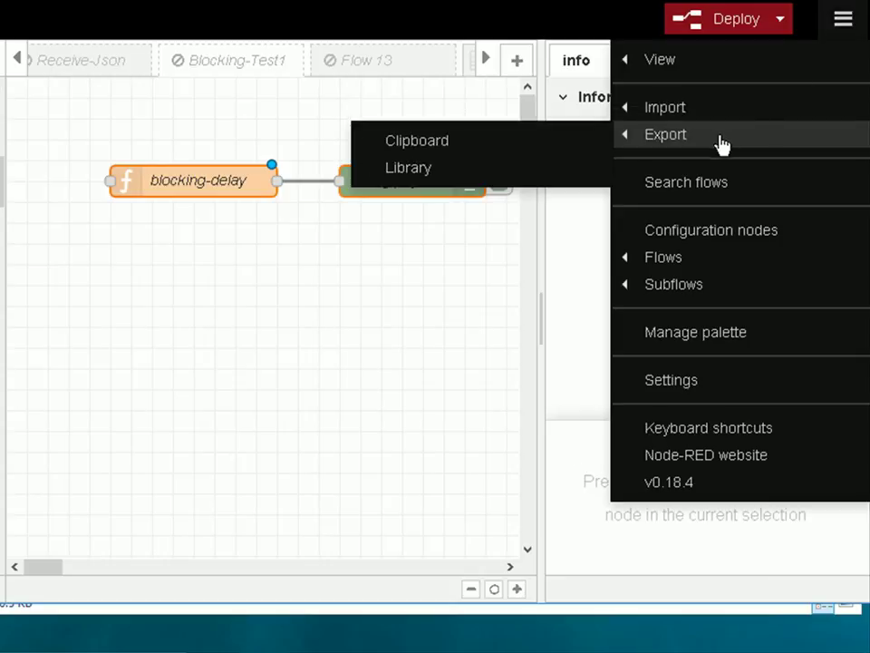
pyautogui.moveTo(663, 106)
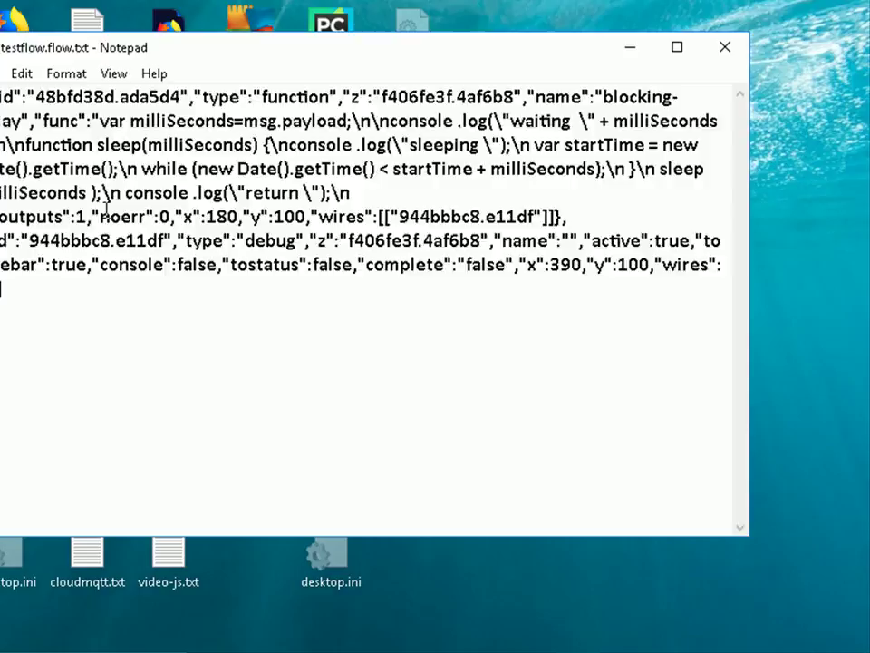
pyautogui.press('ctrl+a')
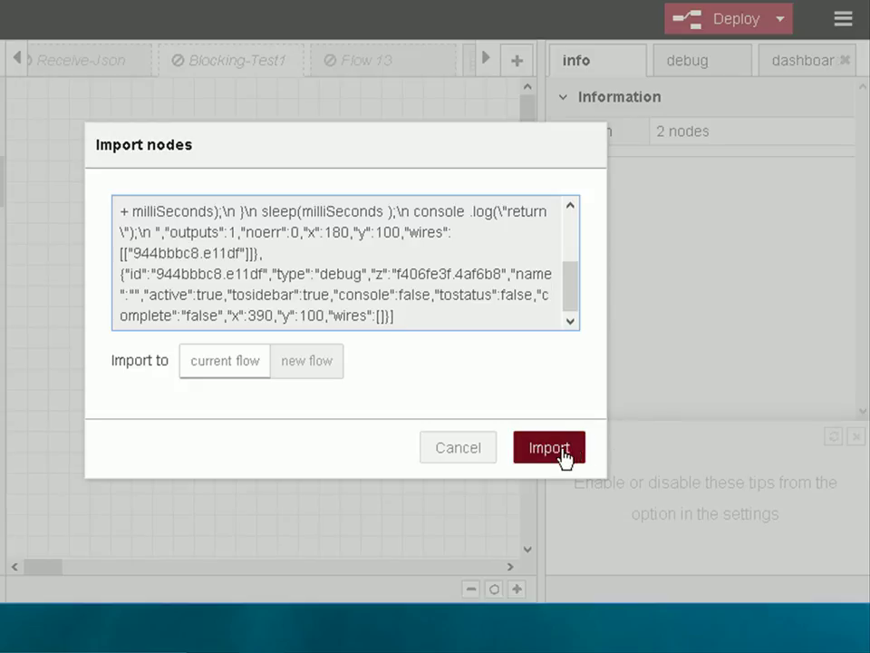
pyautogui.click(550, 446)
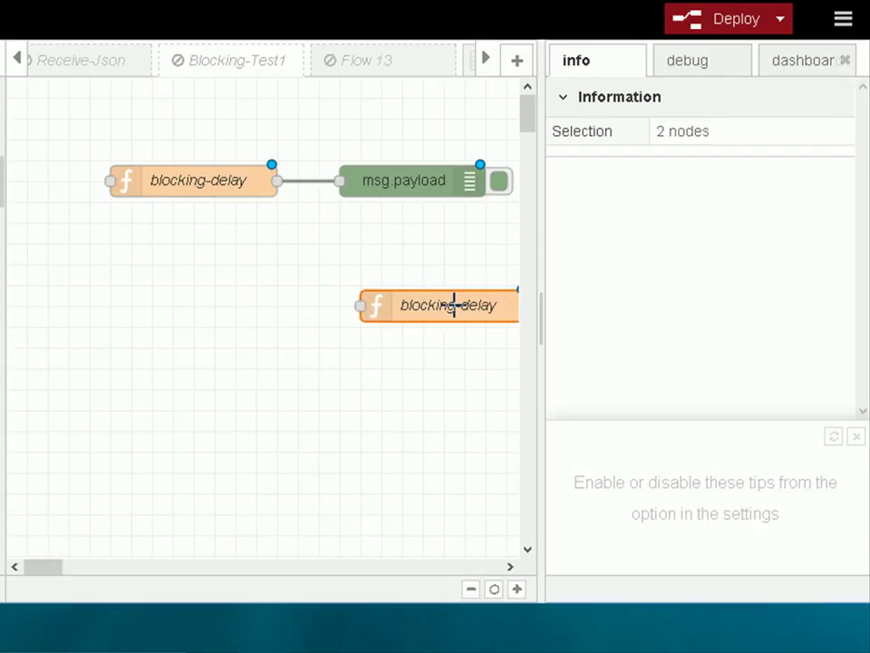
pyautogui.moveTo(453, 305); pyautogui.dragTo(149, 348)
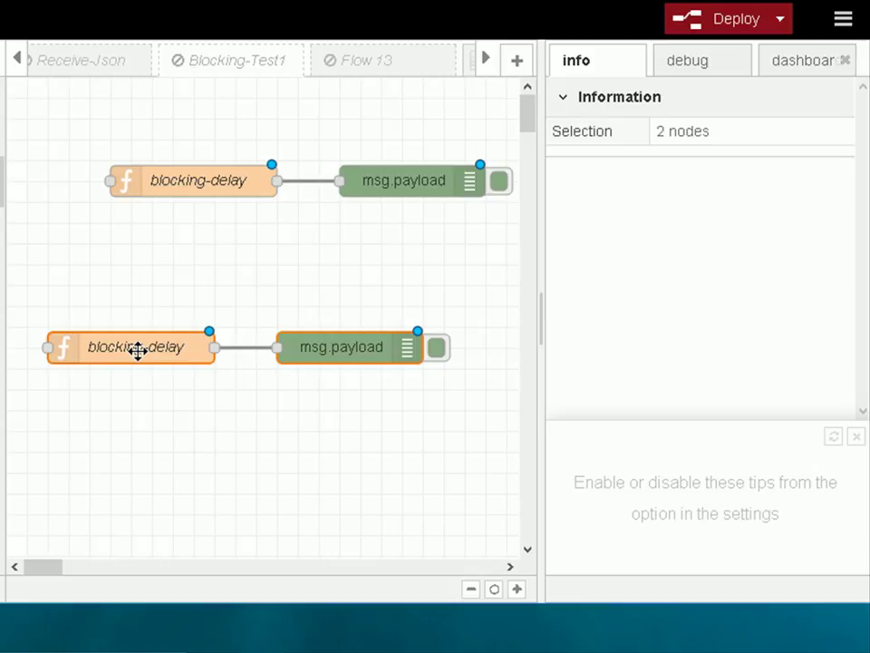
pyautogui.moveTo(134, 349); pyautogui.dragTo(145, 326)
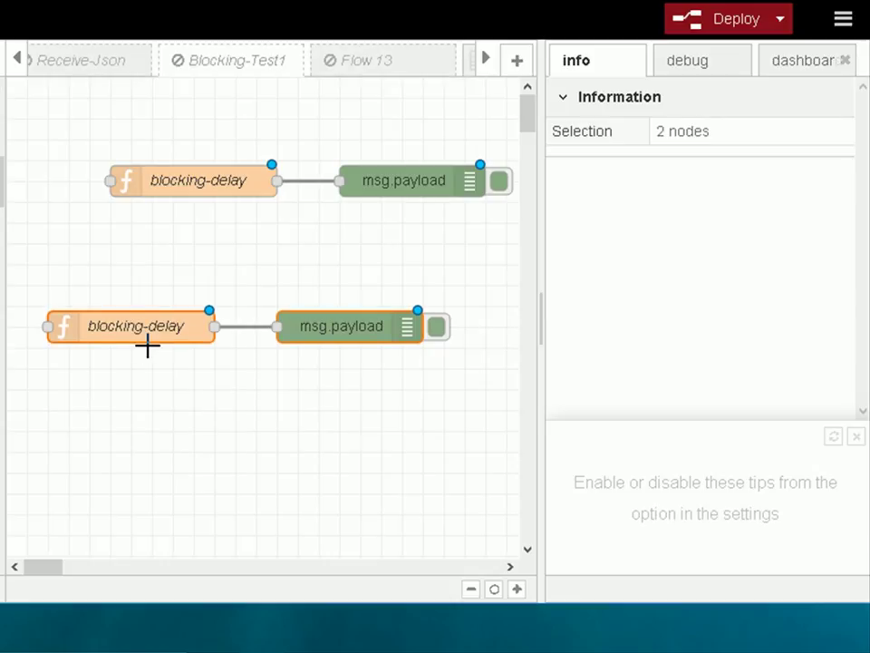
pyautogui.moveTo(382, 141)
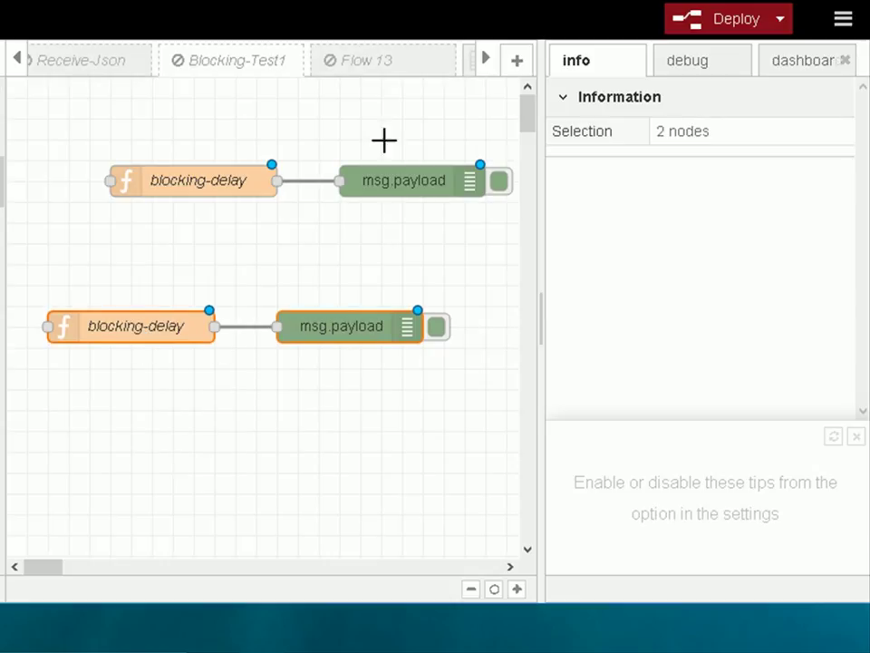
pyautogui.click(366, 60)
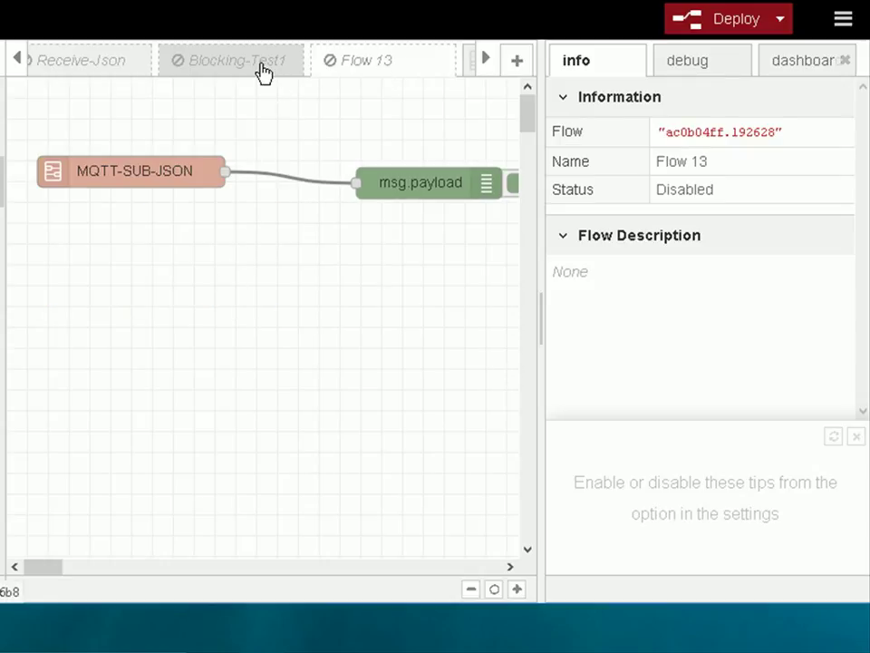
# Step: Switch back to the Blocking-Test1 flow tab holding the blocking-delay and debug nodes
pyautogui.click(232, 60)
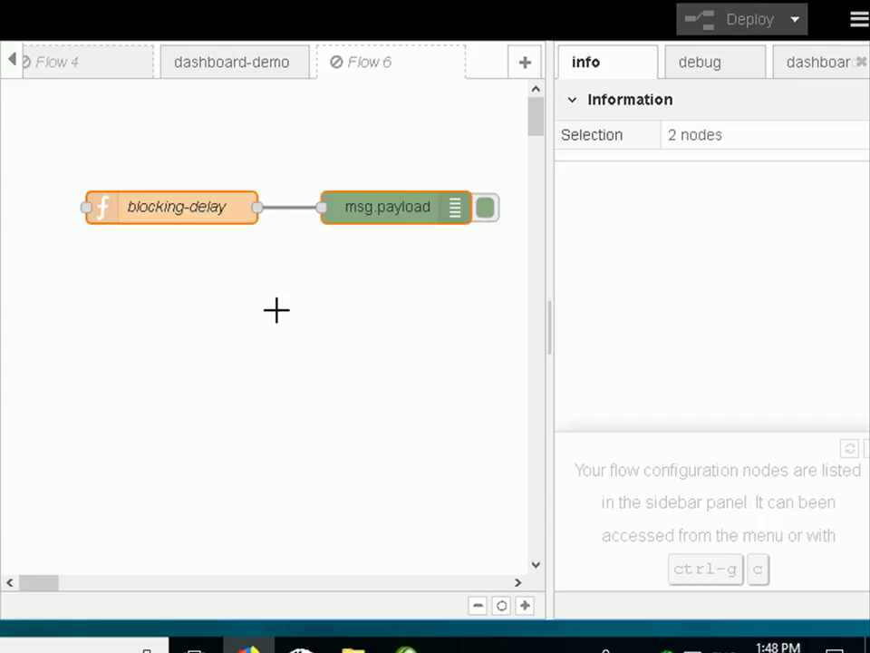
pyautogui.moveTo(395, 225)
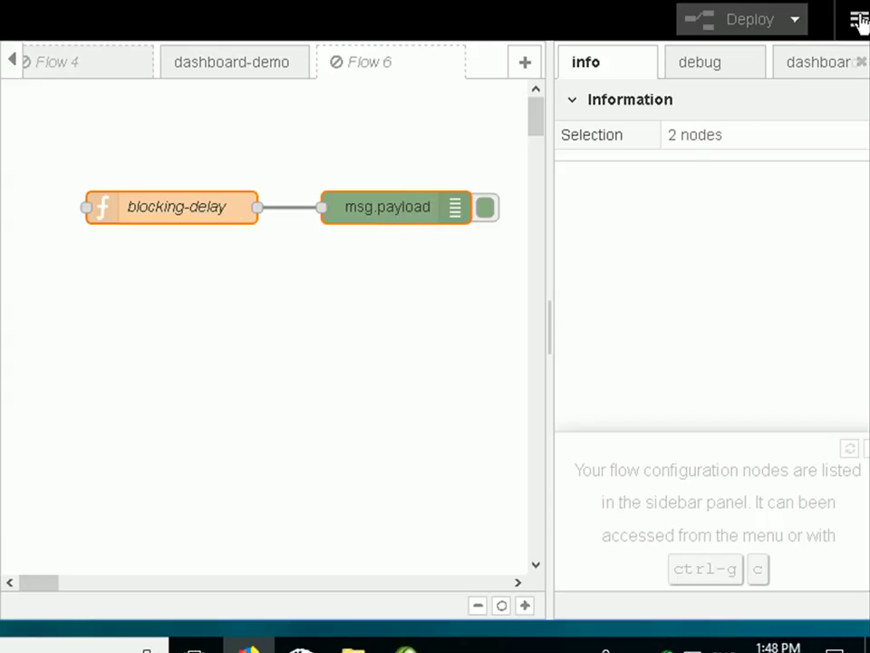
# Step: Export the two selected nodes to the Node-RED library as testflow.flow
pyautogui.click(856, 18)
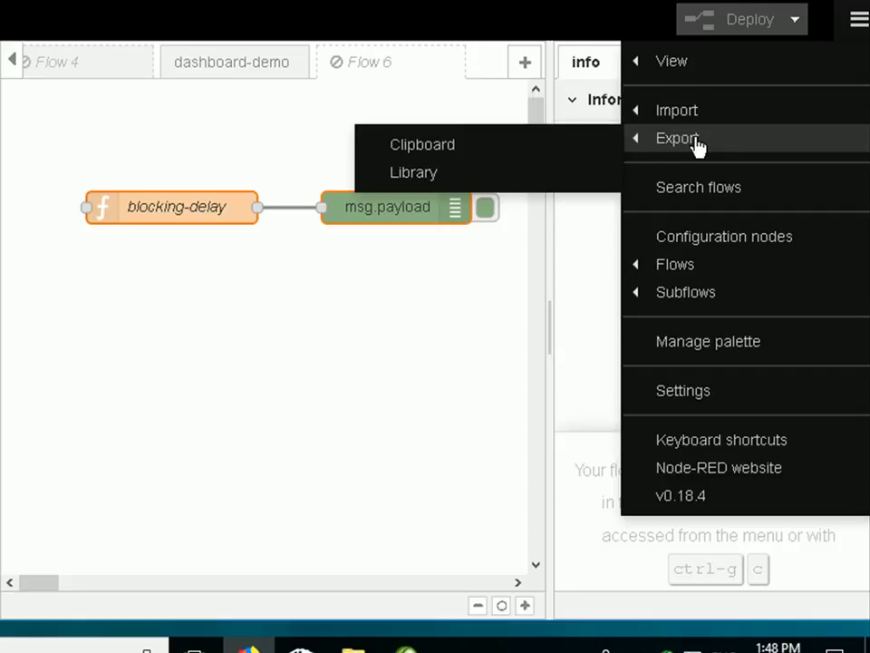
pyautogui.moveTo(438, 172)
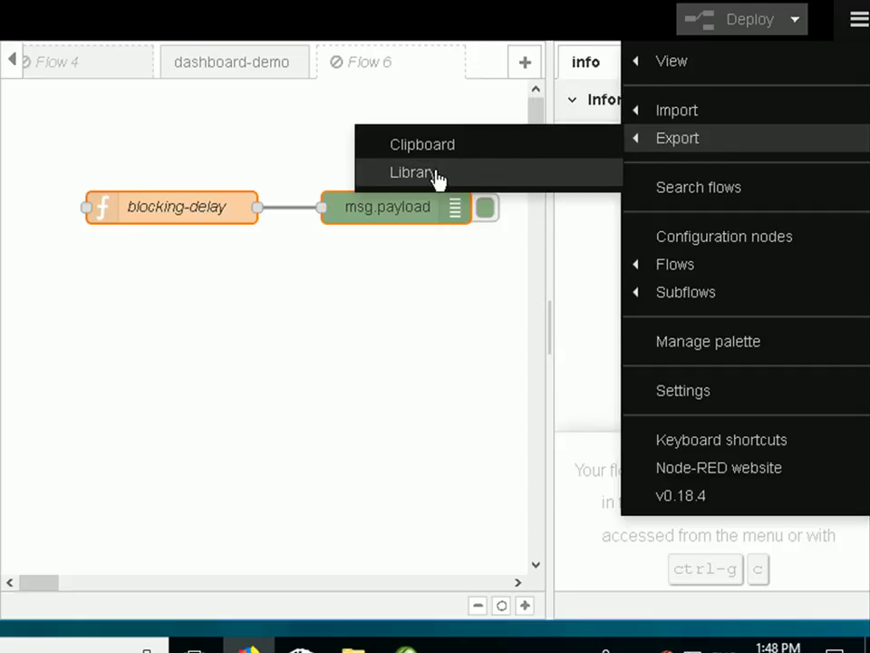
pyautogui.click(413, 172)
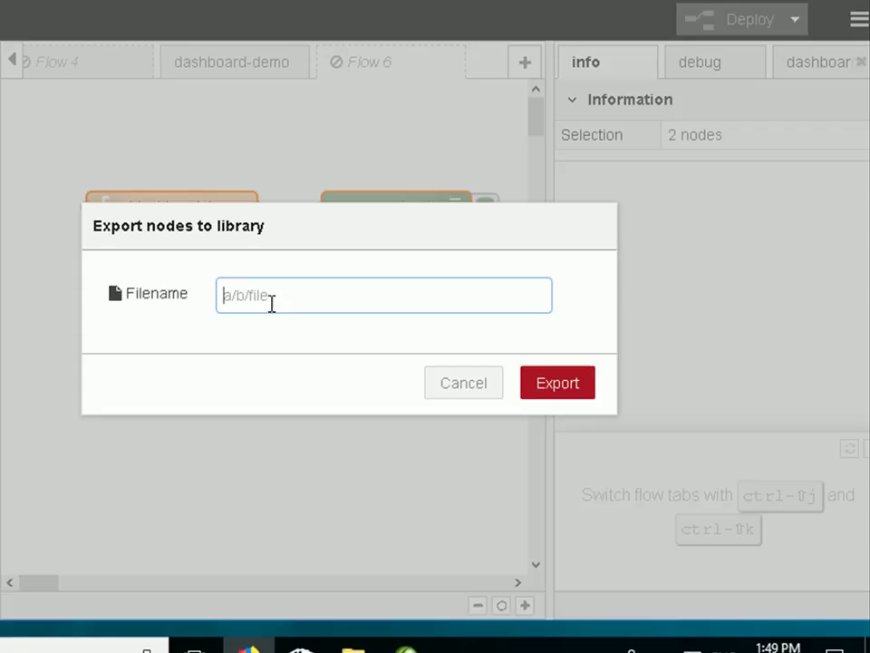
pyautogui.write('testflow.flow')
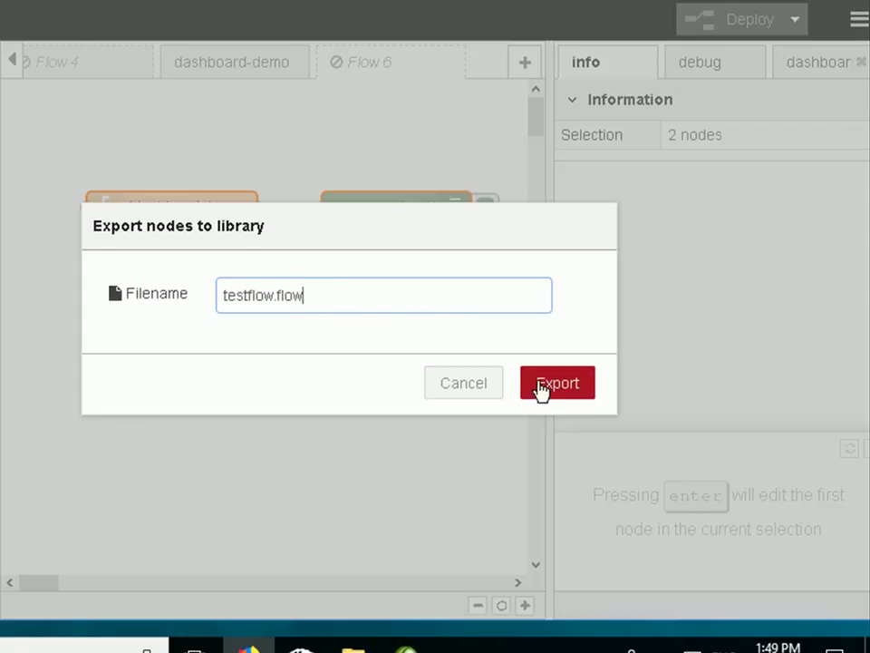
pyautogui.click(557, 383)
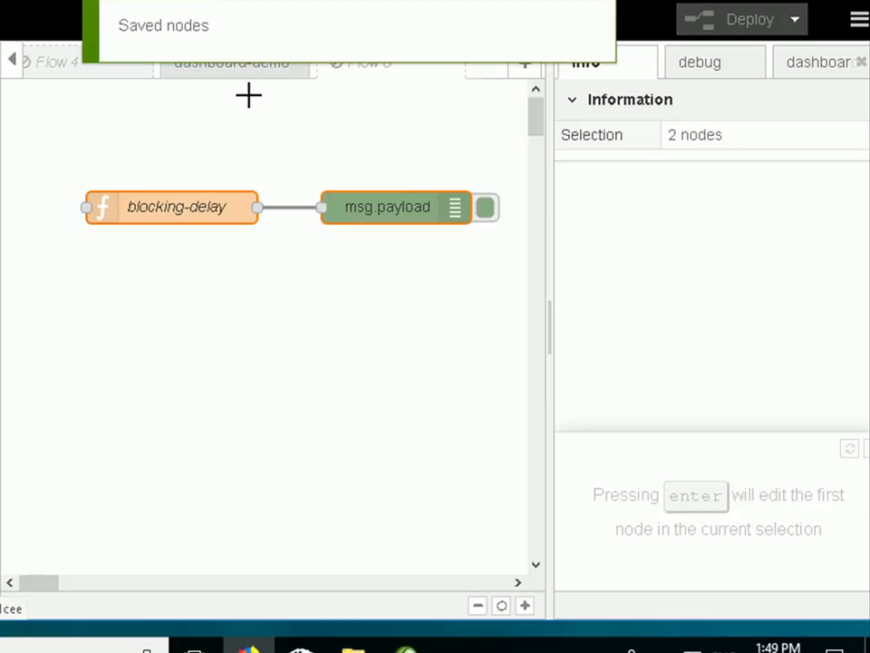
pyautogui.moveTo(294, 181)
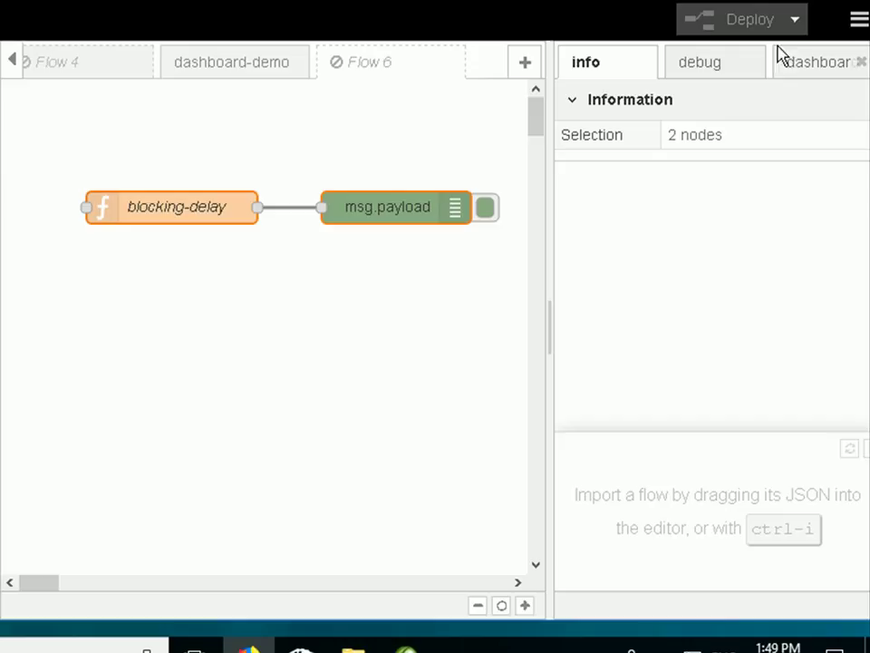
# Step: Start importing the testflow.flow entry from the library through the main menu
pyautogui.click(856, 18)
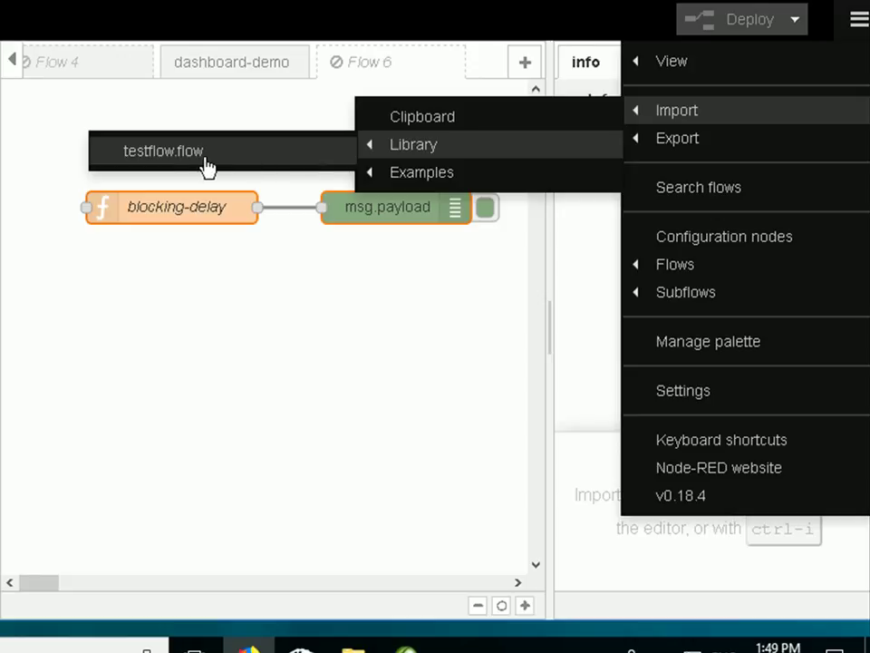
pyautogui.moveTo(206, 156)
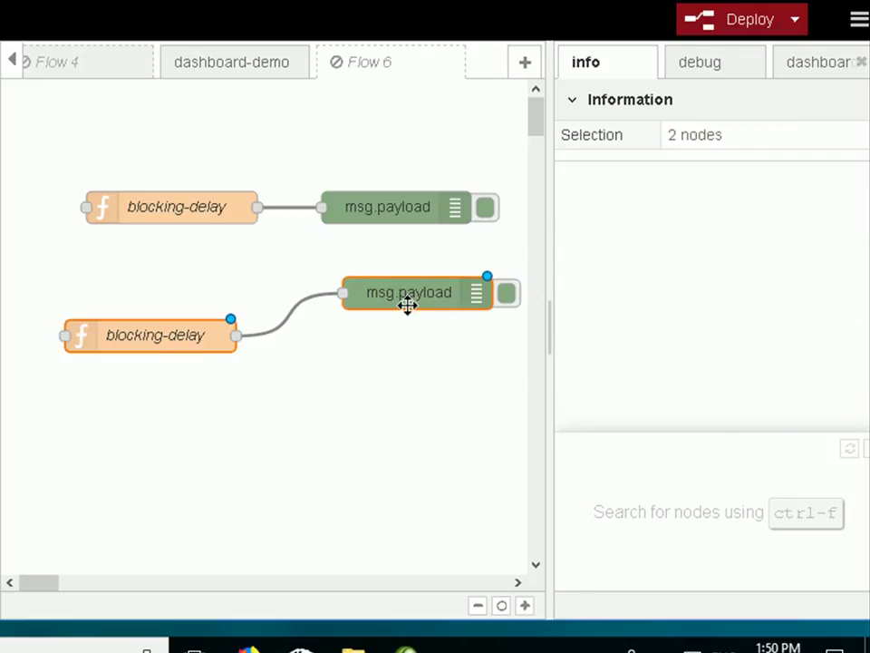
# Step: Delete the imported node copy and open the original blocking-delay node's editor
pyautogui.press('Delete')
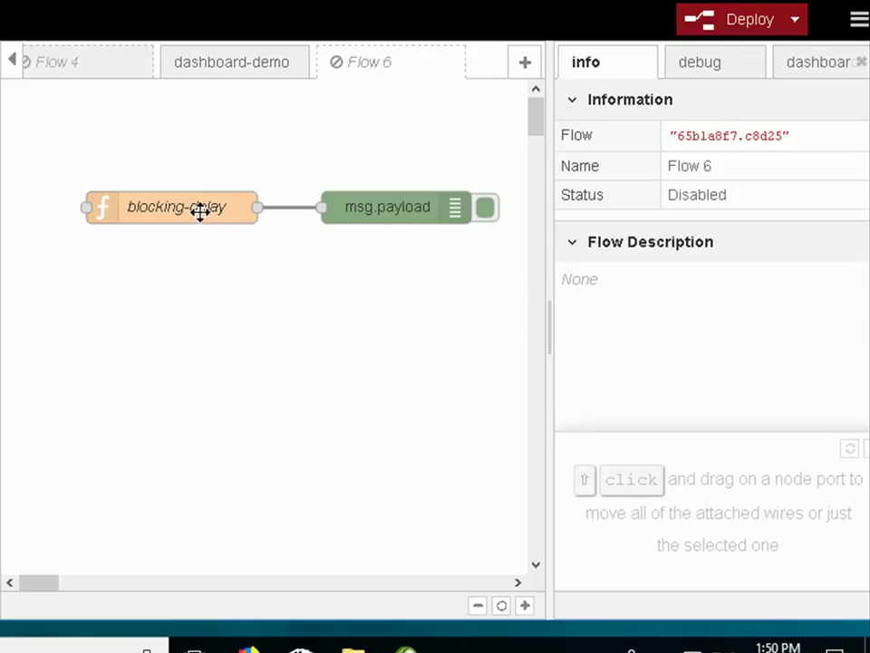
pyautogui.click(172, 207)
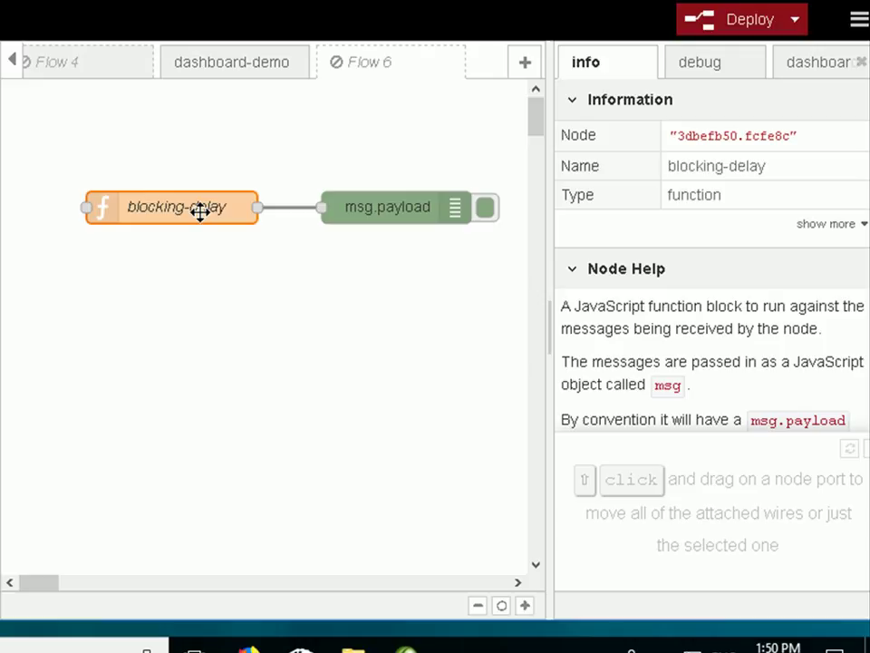
pyautogui.doubleClick(171, 207)
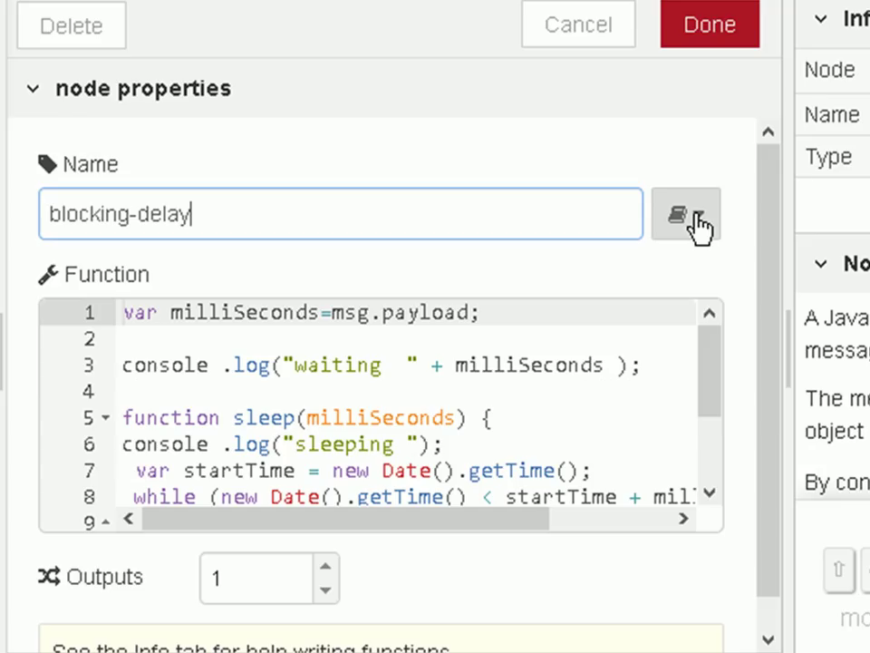
# Step: Save the blocking-delay function code to the library as blocking-delay.js
pyautogui.click(686, 216)
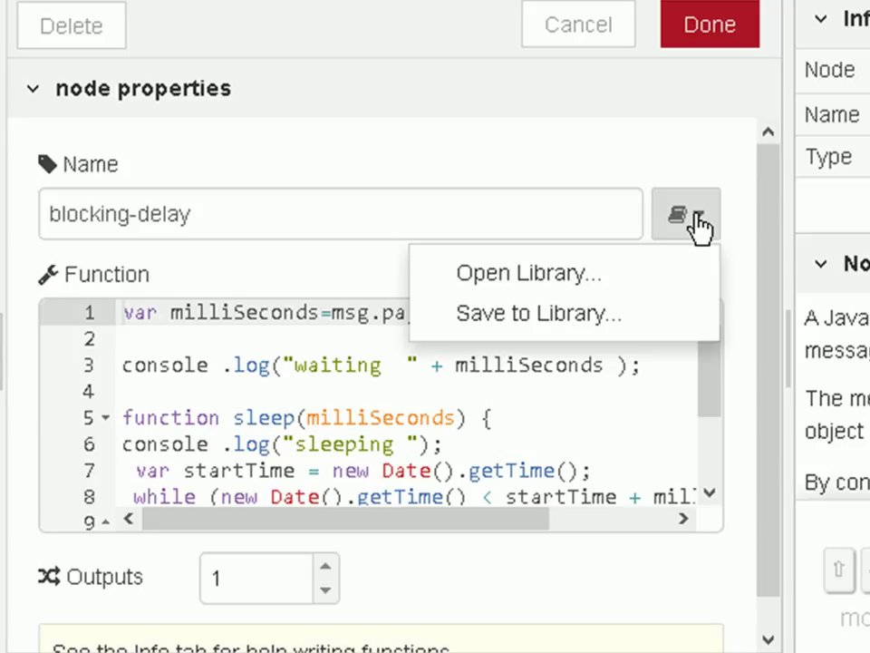
pyautogui.moveTo(566, 312)
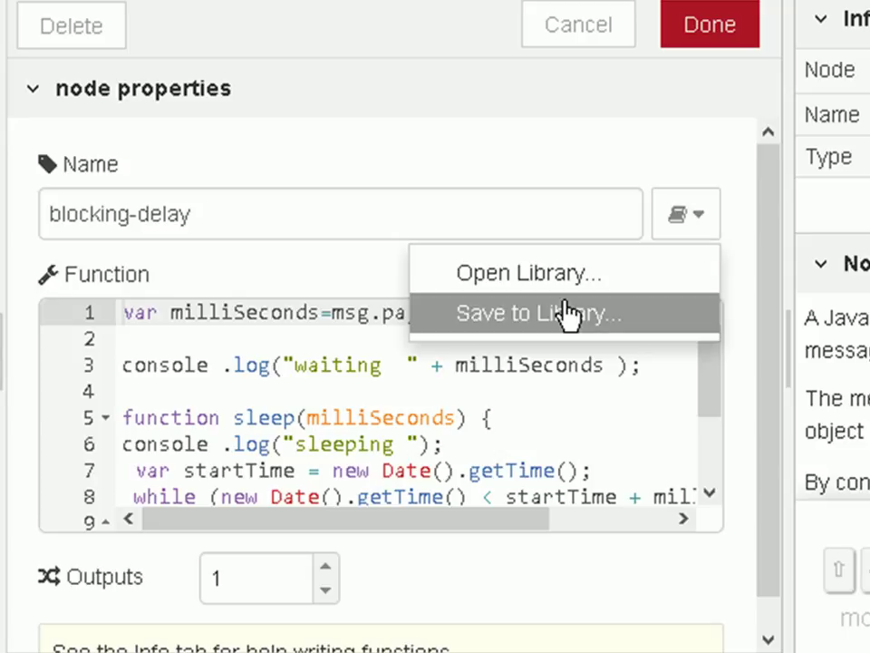
pyautogui.click(540, 312)
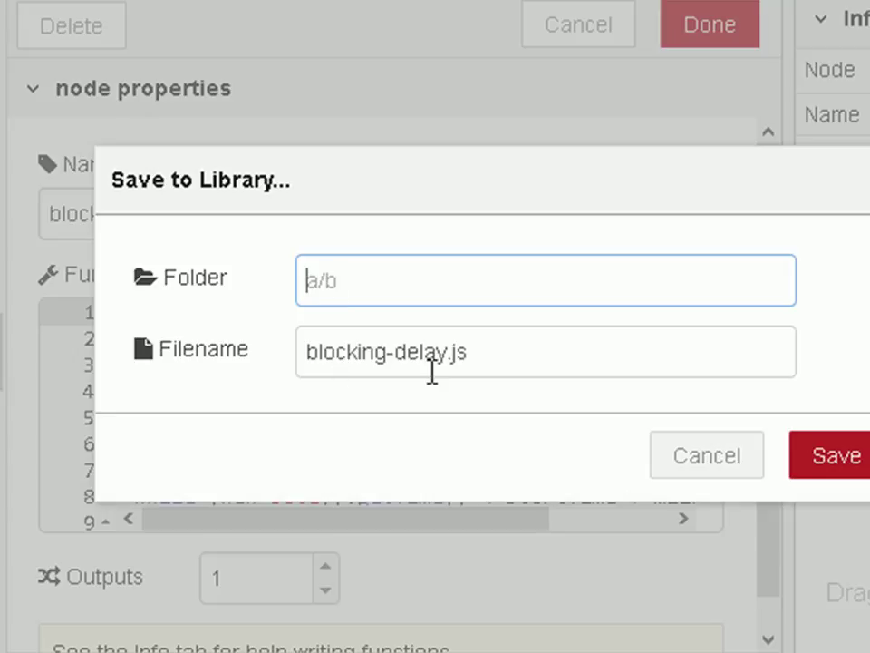
pyautogui.moveTo(451, 214)
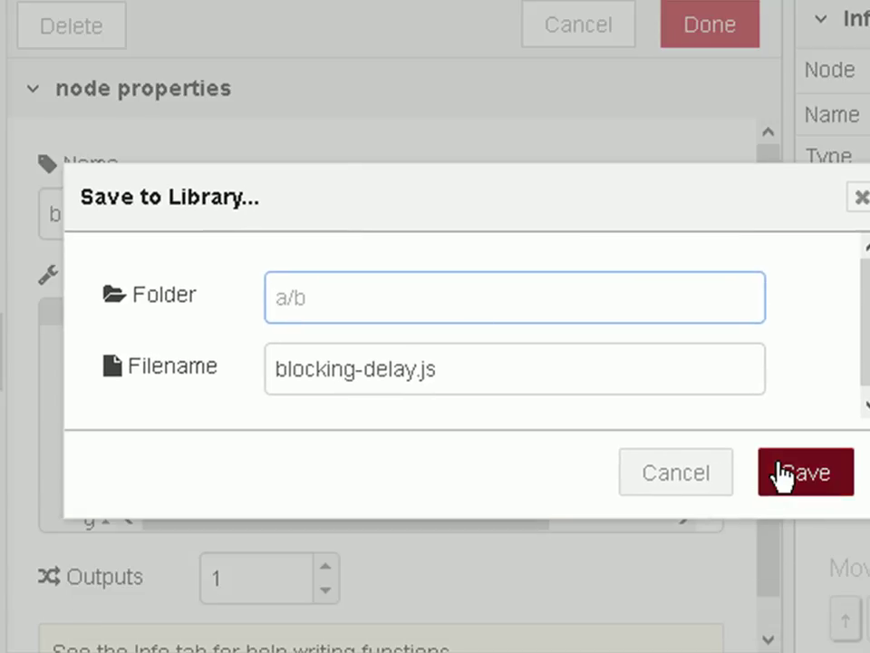
pyautogui.click(805, 472)
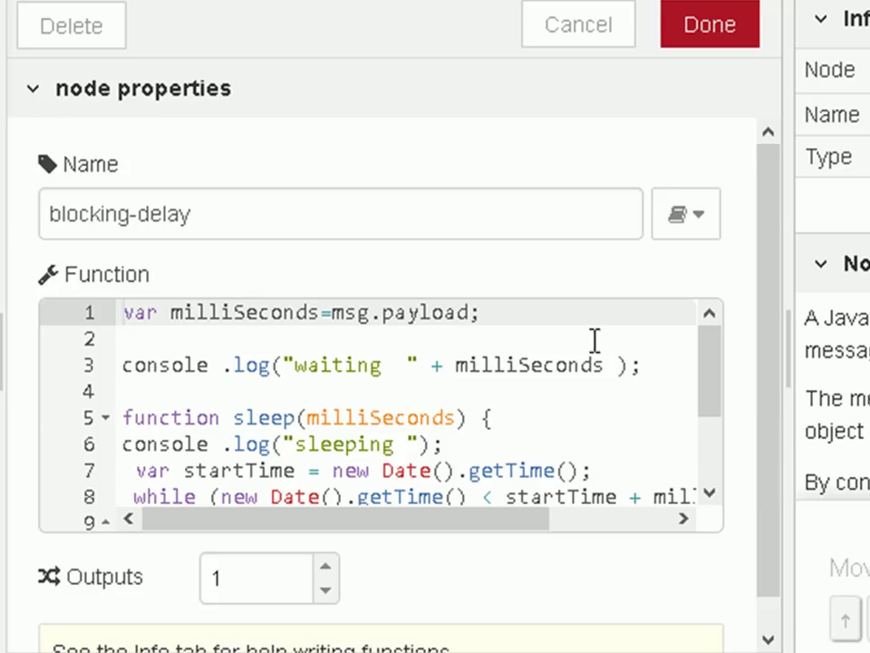
pyautogui.moveTo(578, 25)
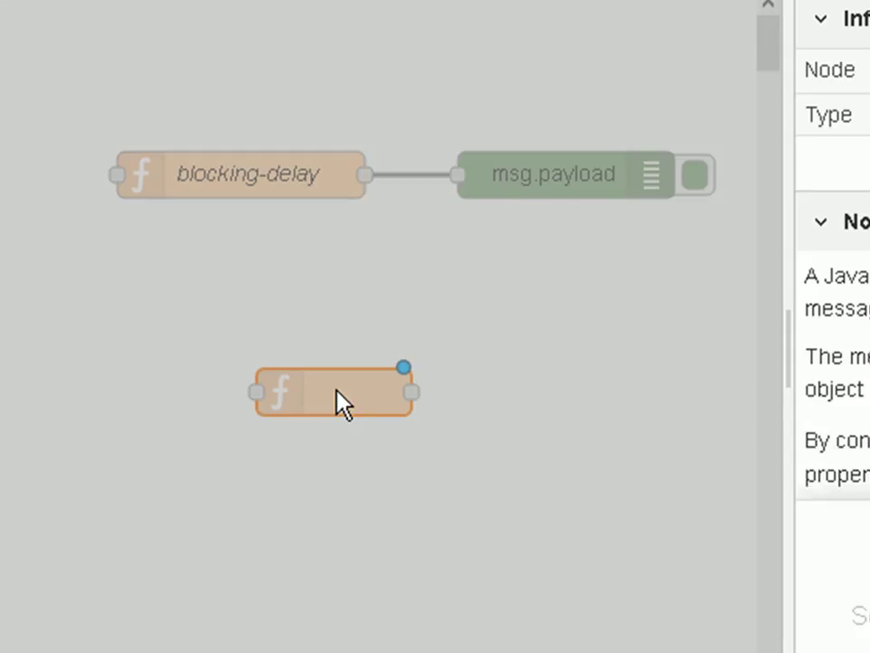
# Step: Load the blocking-delay library entry's name and code into the new function node
pyautogui.doubleClick(336, 391)
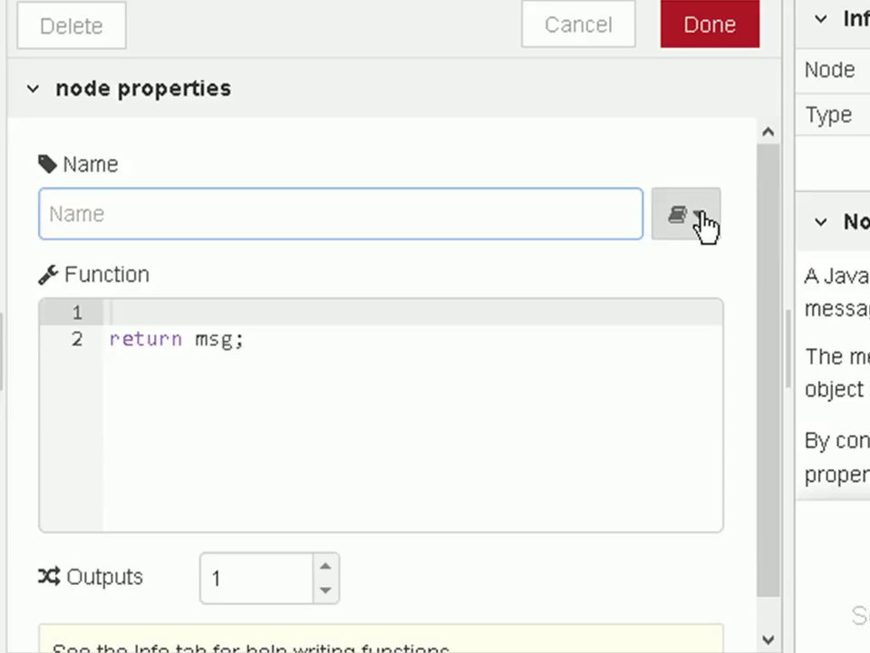
pyautogui.click(678, 214)
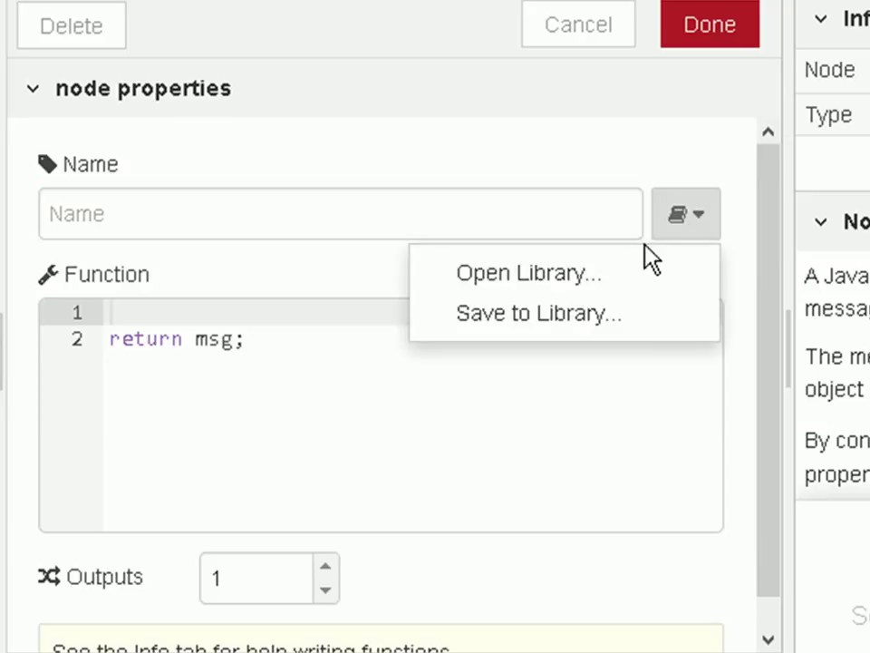
pyautogui.click(530, 272)
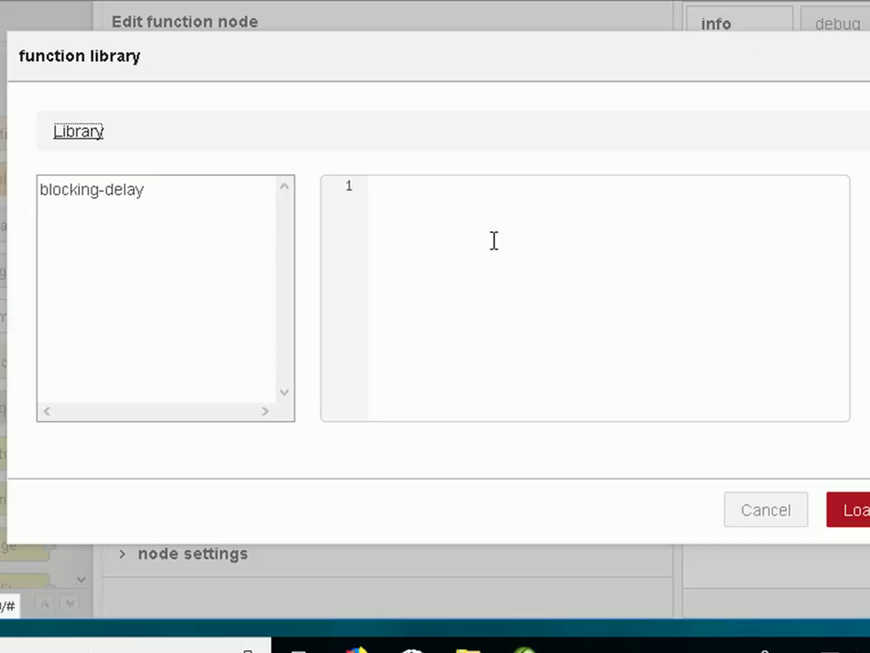
pyautogui.click(91, 190)
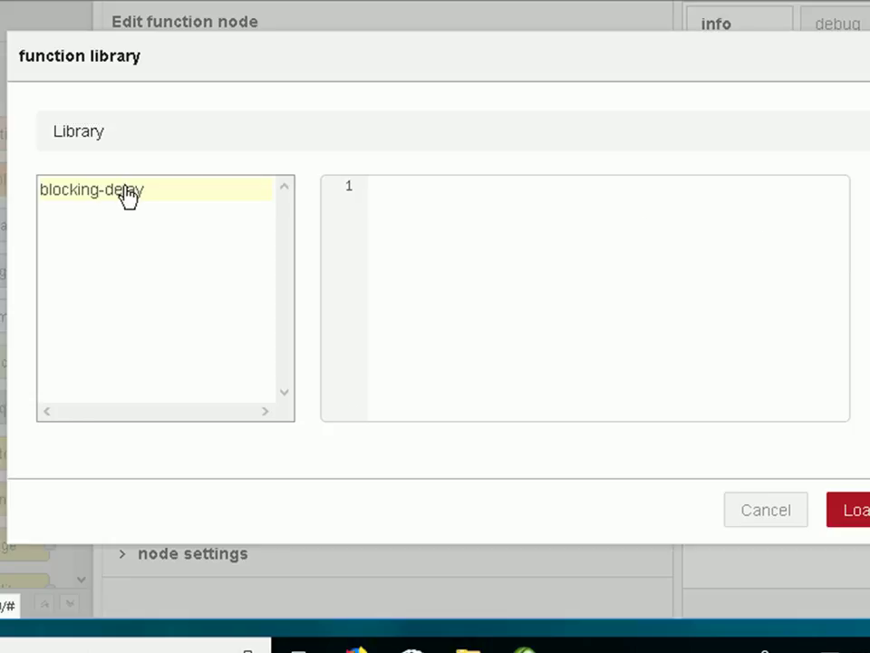
pyautogui.click(91, 191)
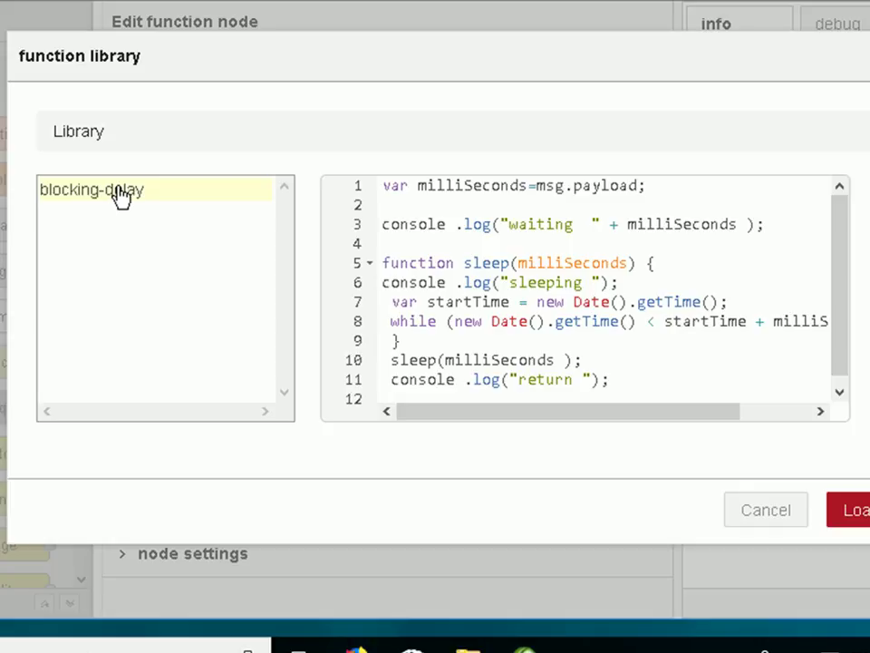
pyautogui.click(852, 510)
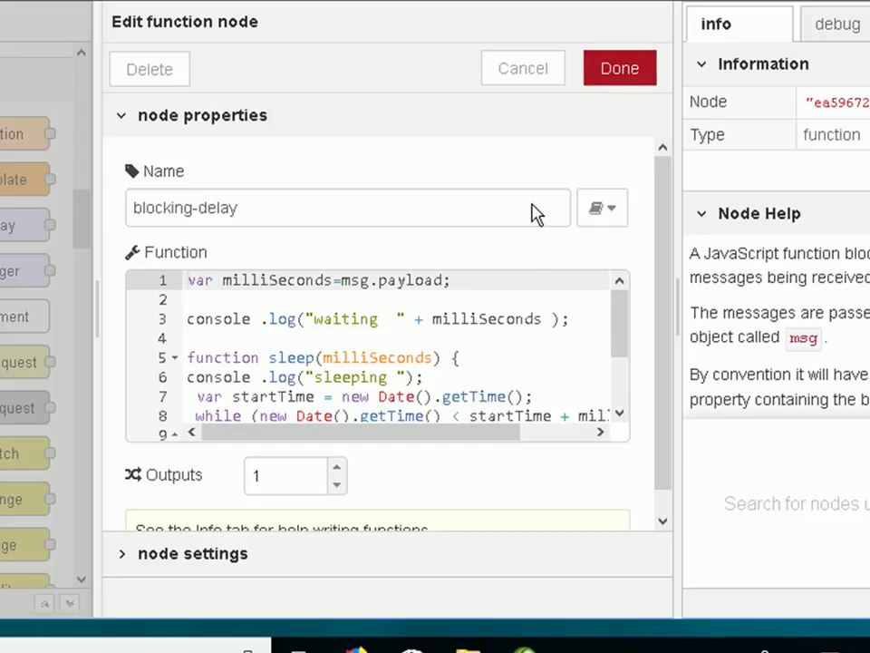
# Step: Comment out line 1 (milliSeconds from msg.payload) in the lower blocking-delay node and confirm with Done
pyautogui.scroll(-3)
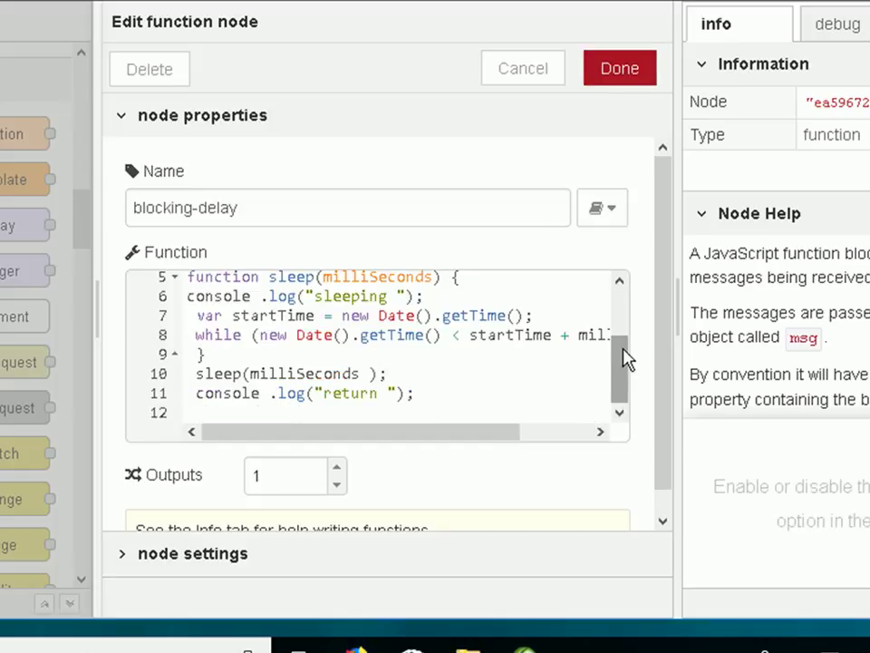
pyautogui.click(620, 69)
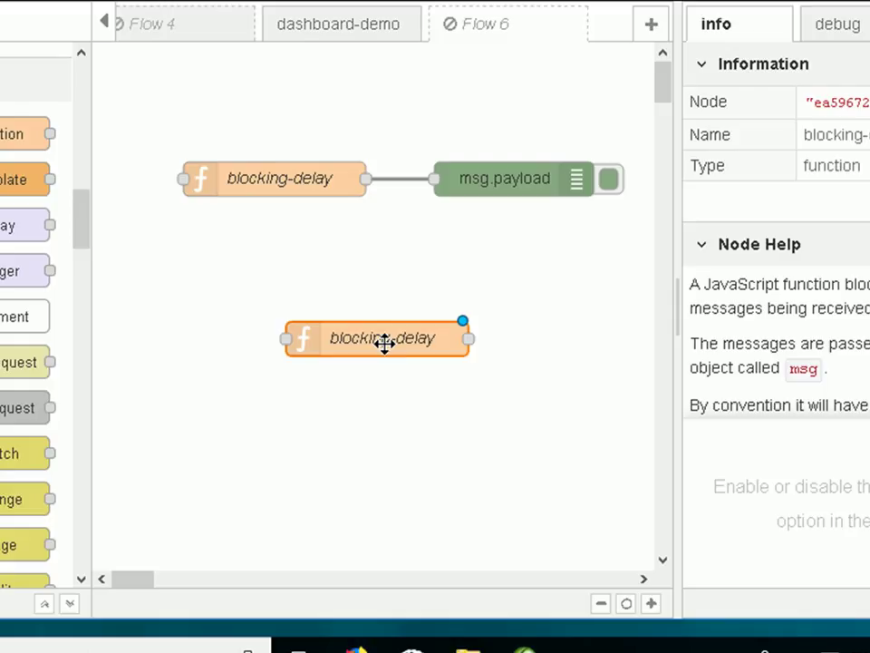
pyautogui.doubleClick(377, 339)
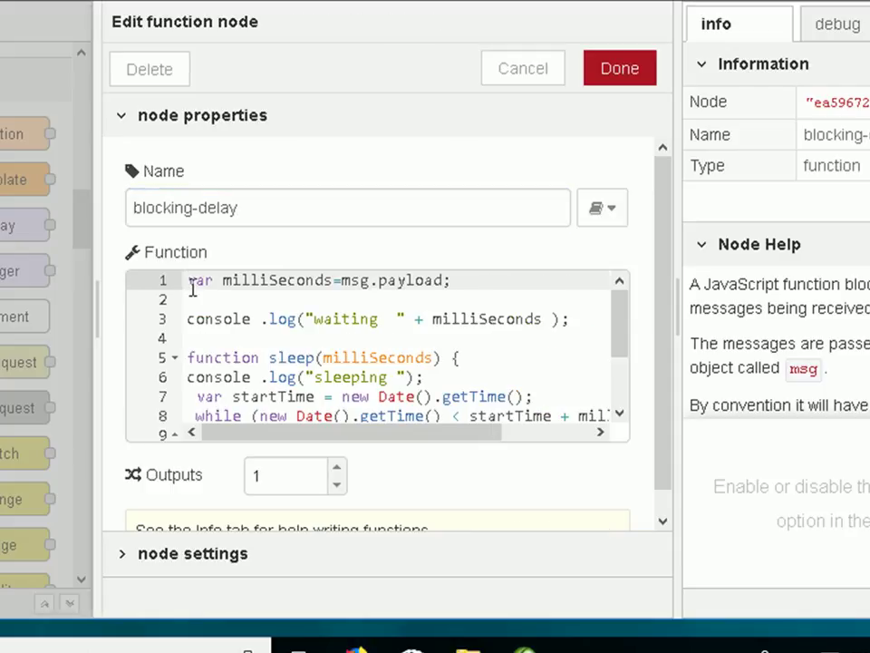
pyautogui.write('//')
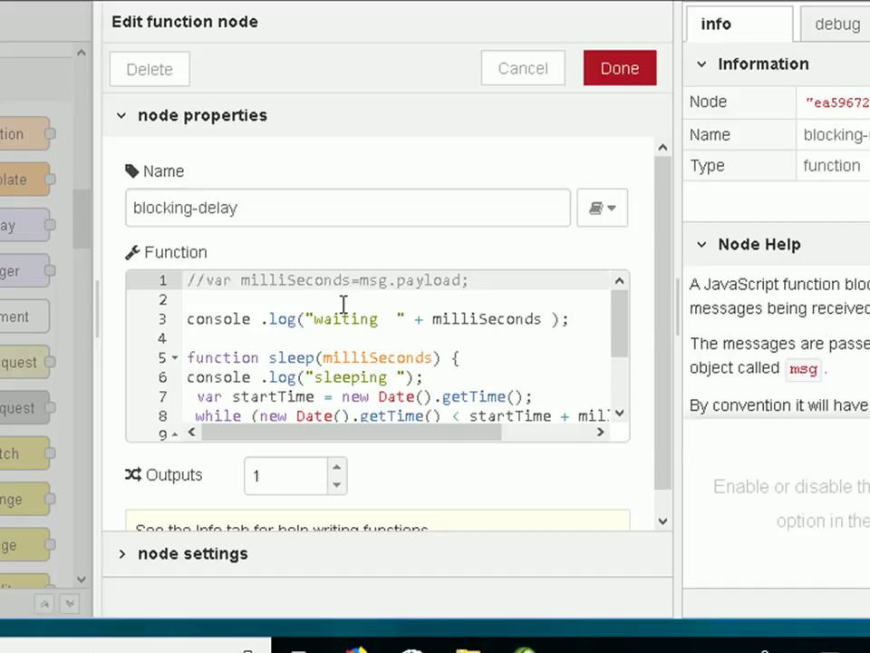
pyautogui.click(595, 206)
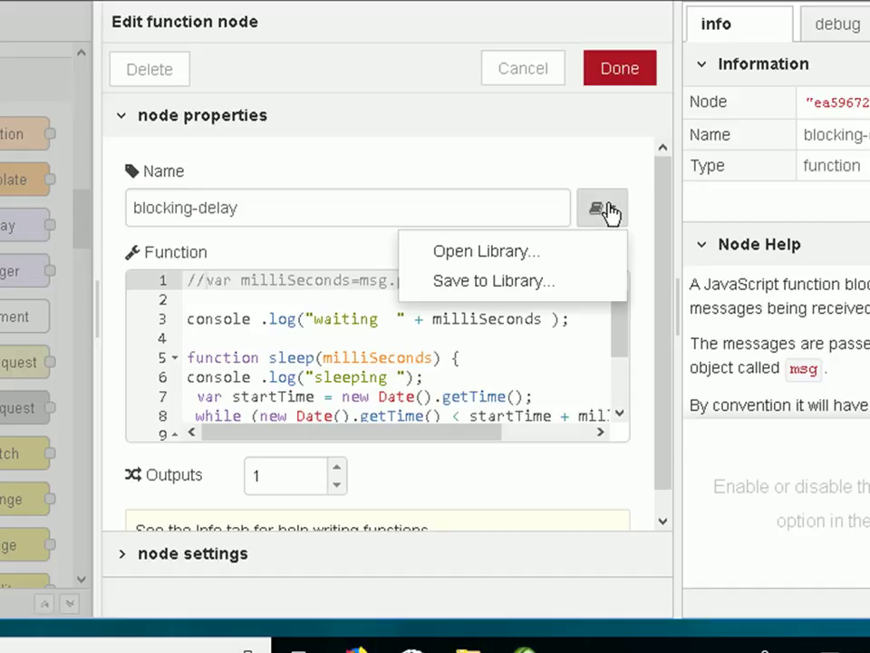
pyautogui.click(493, 279)
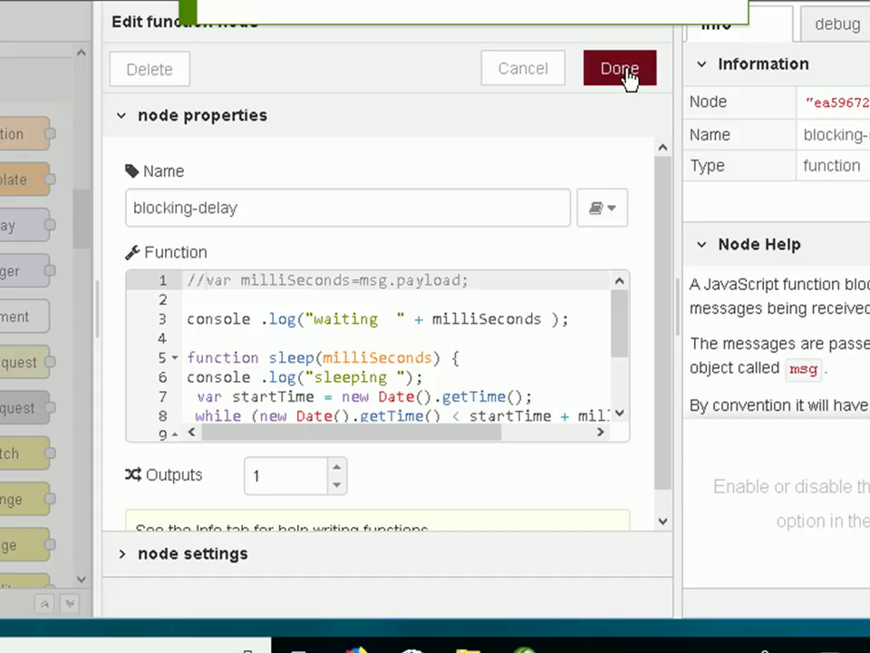
pyautogui.click(620, 69)
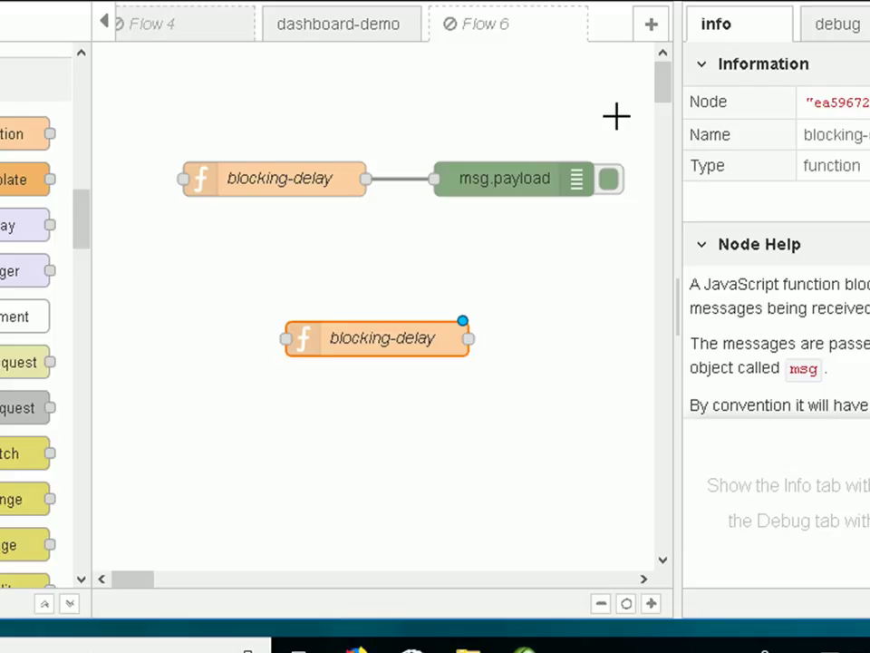
pyautogui.moveTo(264, 179)
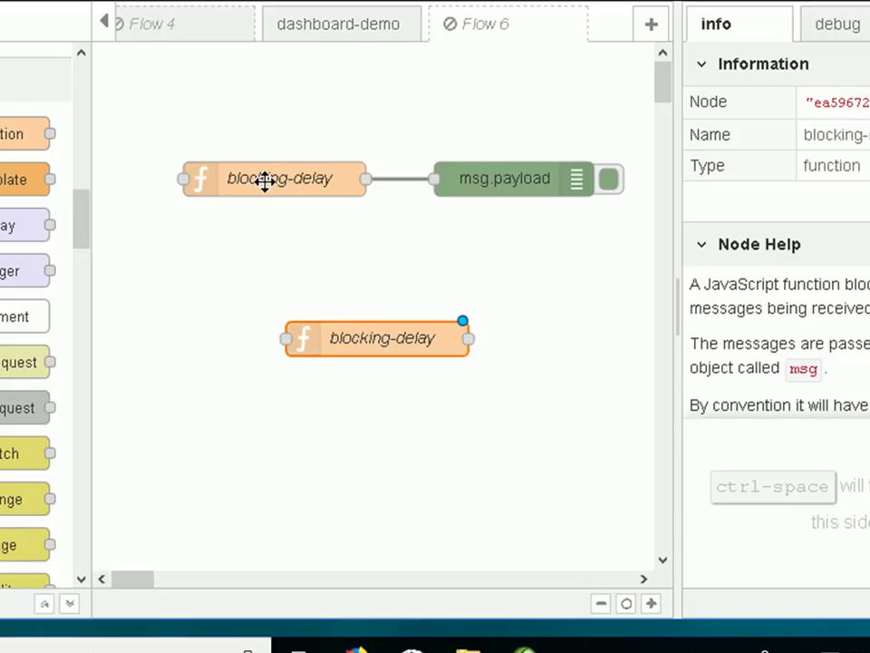
pyautogui.moveTo(348, 339)
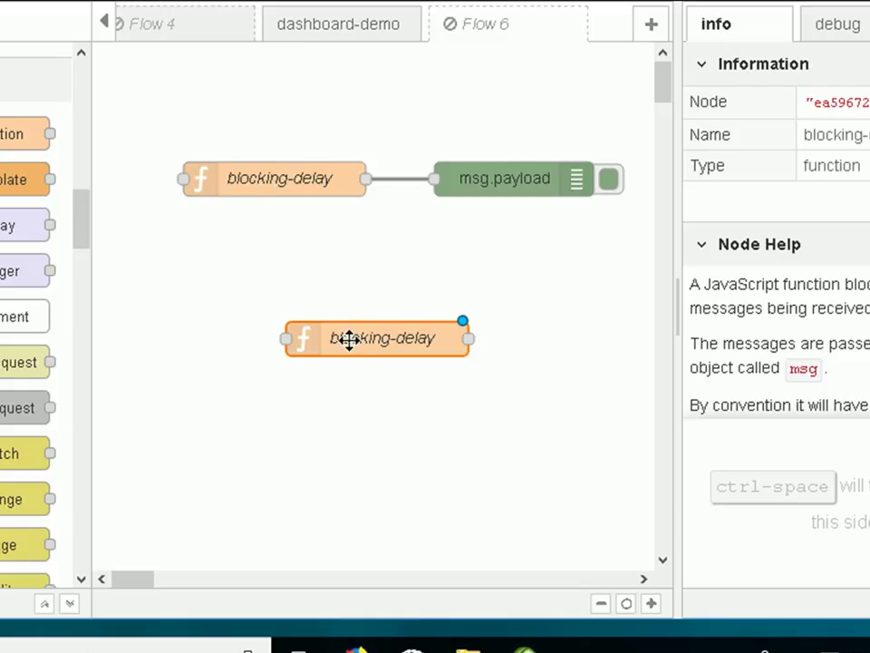
# Step: Drag the second blocking-delay node up to sit just beneath the original wired pair
pyautogui.moveTo(377, 339); pyautogui.dragTo(298, 269)
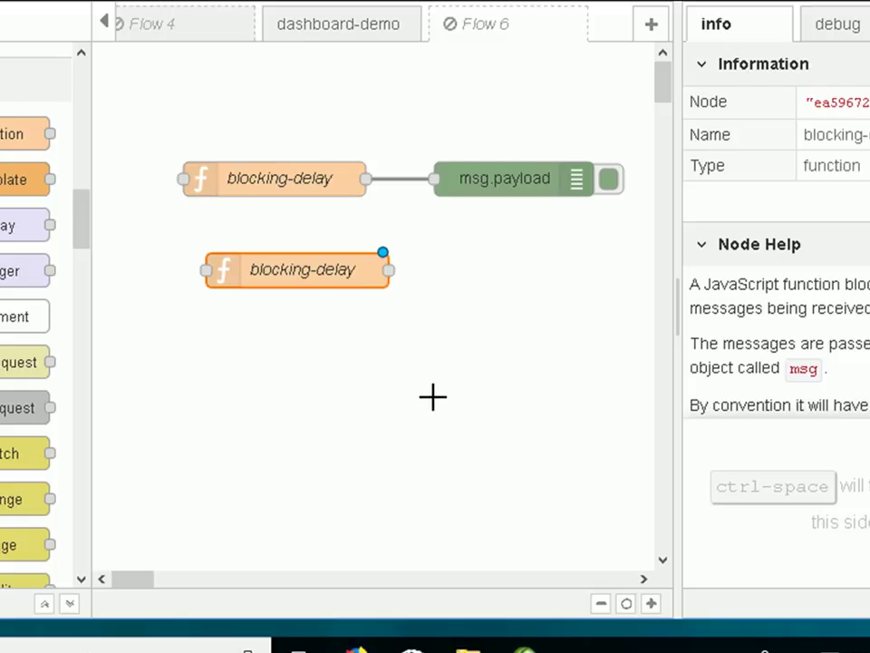
pyautogui.moveTo(306, 281)
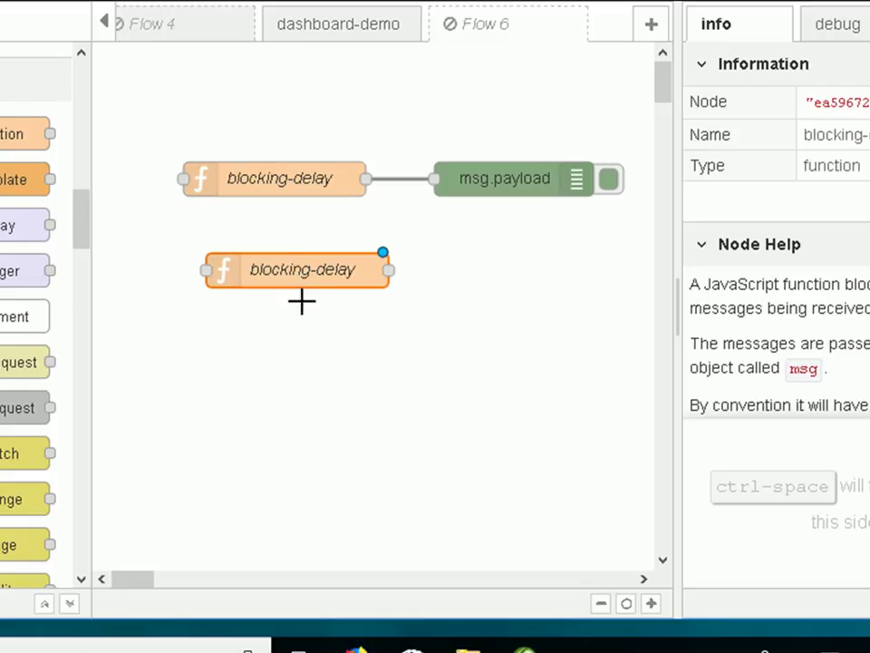
pyautogui.moveTo(291, 347)
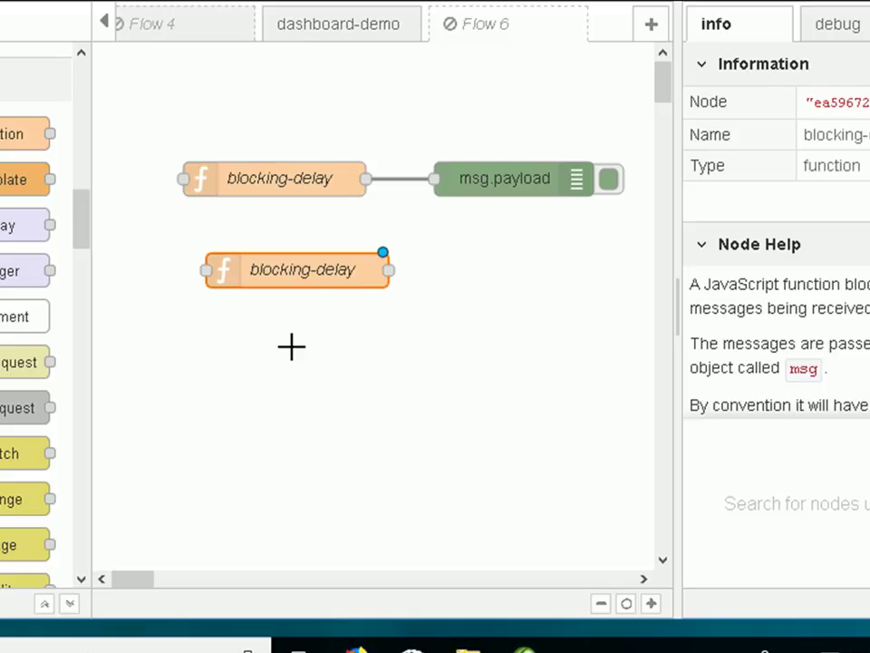
pyautogui.moveTo(301, 359)
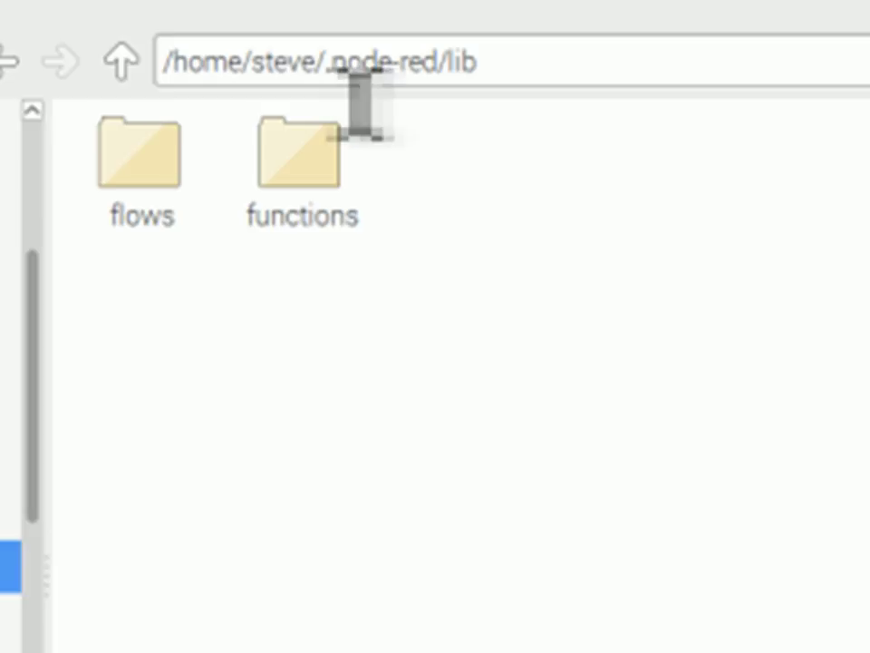
pyautogui.moveTo(323, 109)
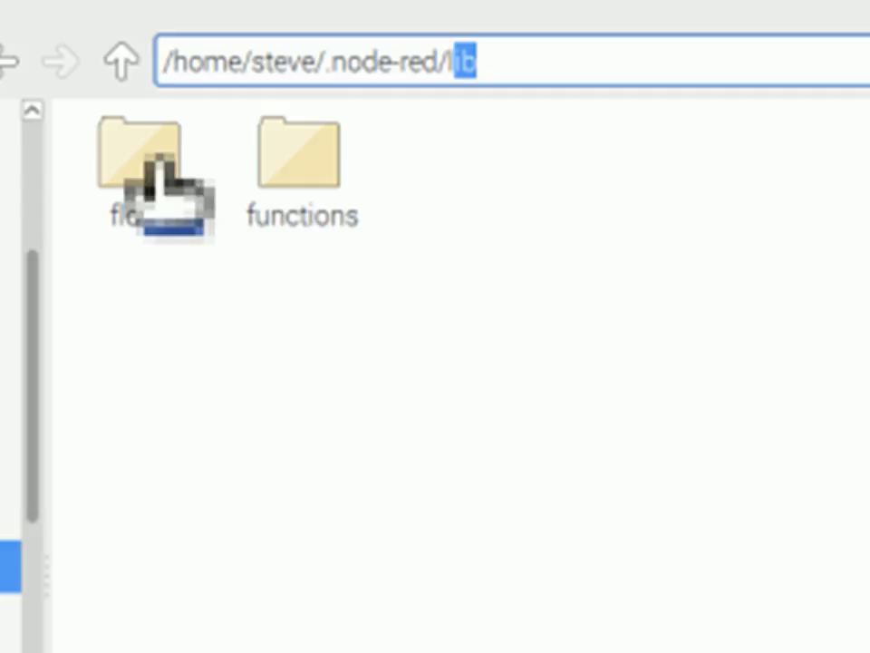
pyautogui.moveTo(363, 209)
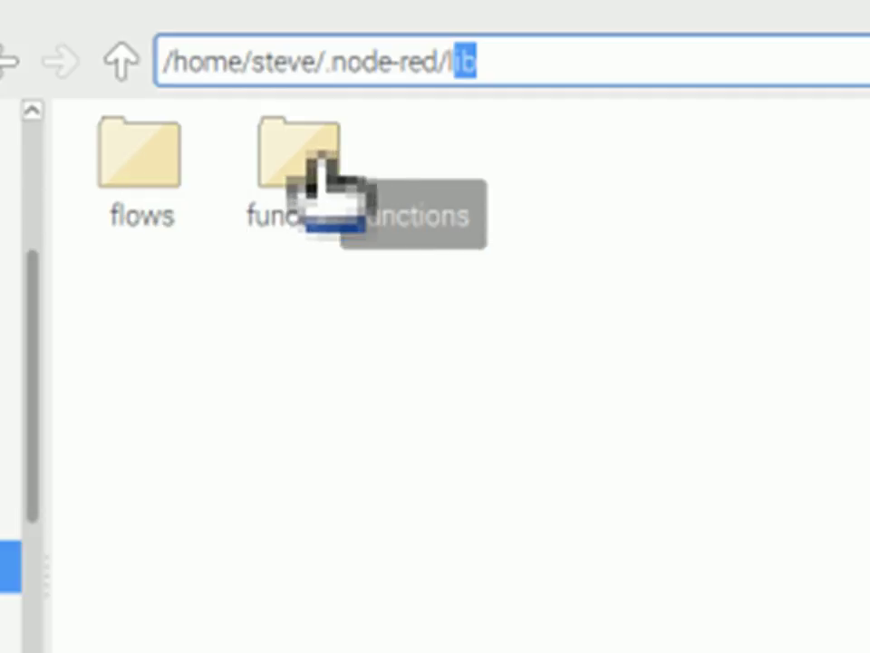
# Step: Browse ~/.node-red/lib: confirm blocking-delay.js in functions, then show testflow.flow.json in flows
pyautogui.doubleClick(299, 163)
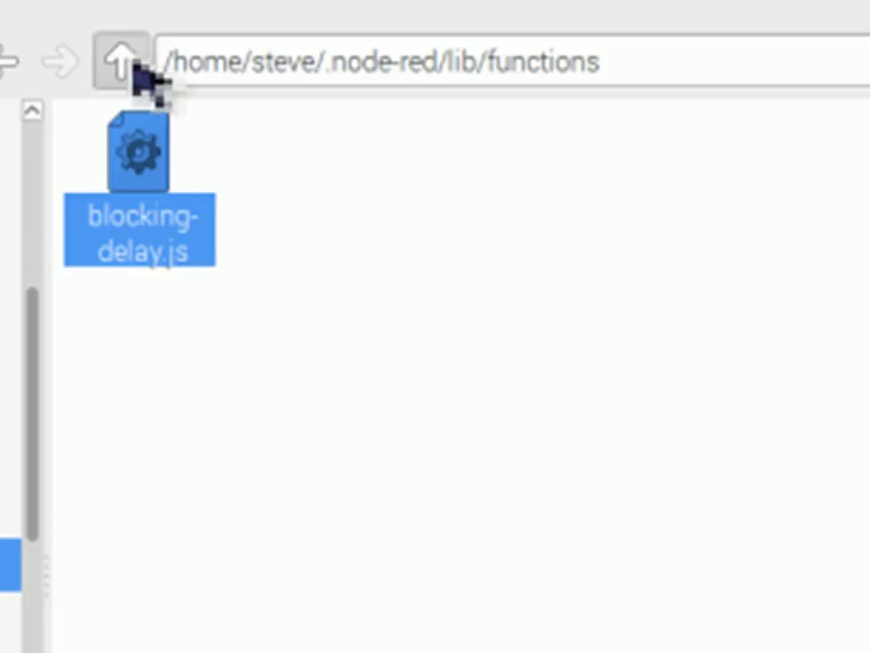
pyautogui.click(123, 60)
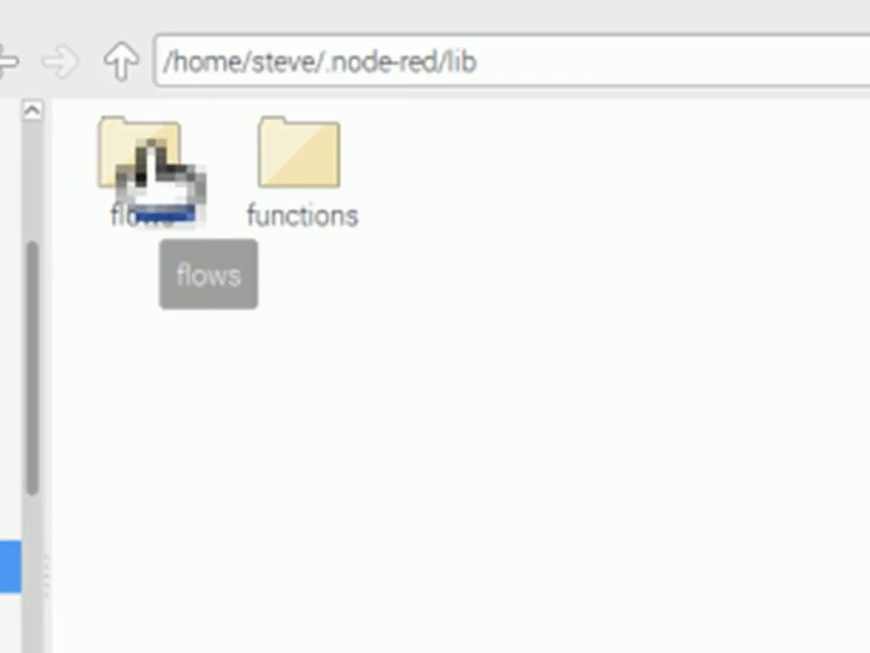
pyautogui.doubleClick(138, 163)
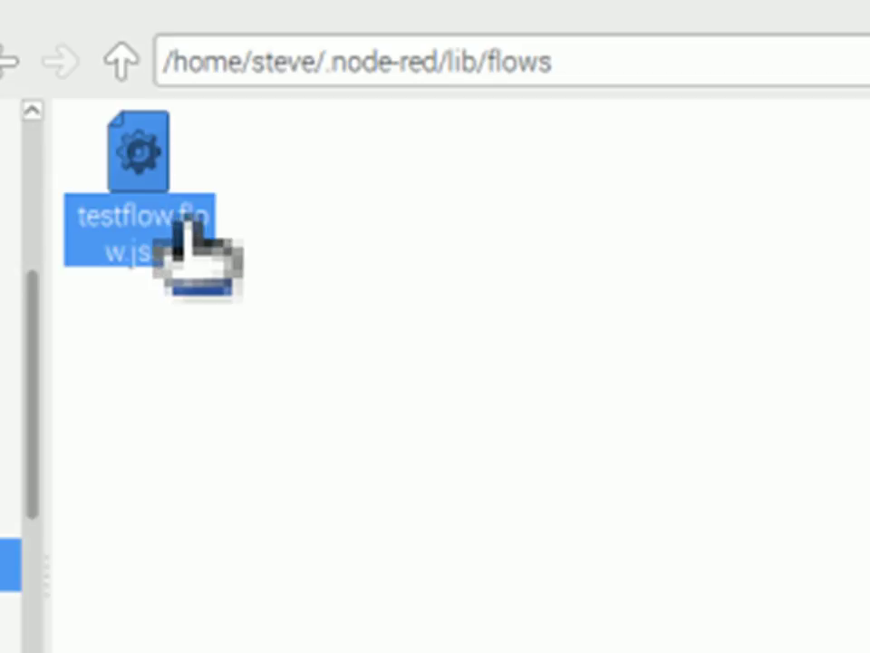
pyautogui.moveTo(558, 323)
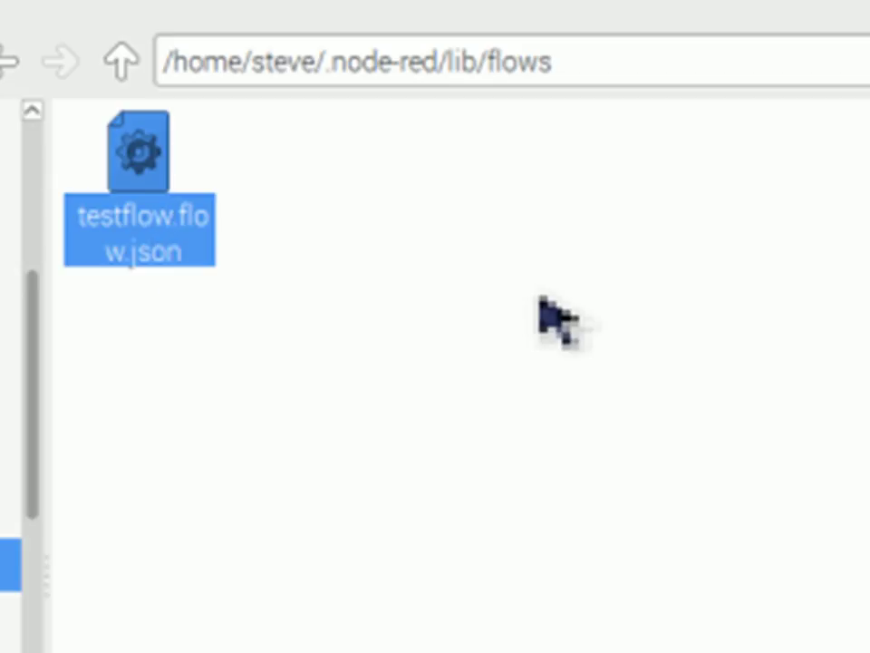
pyautogui.moveTo(435, 178)
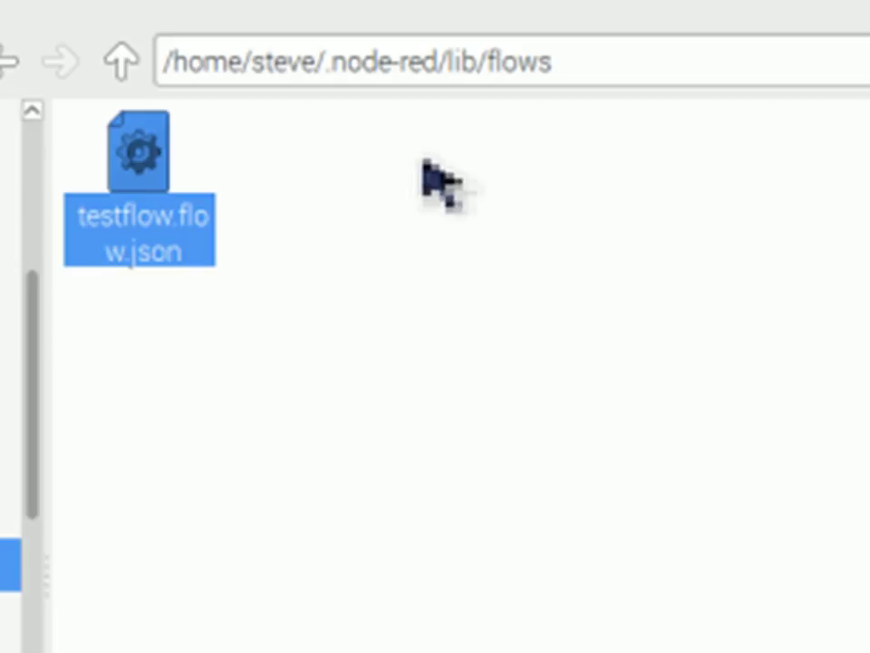